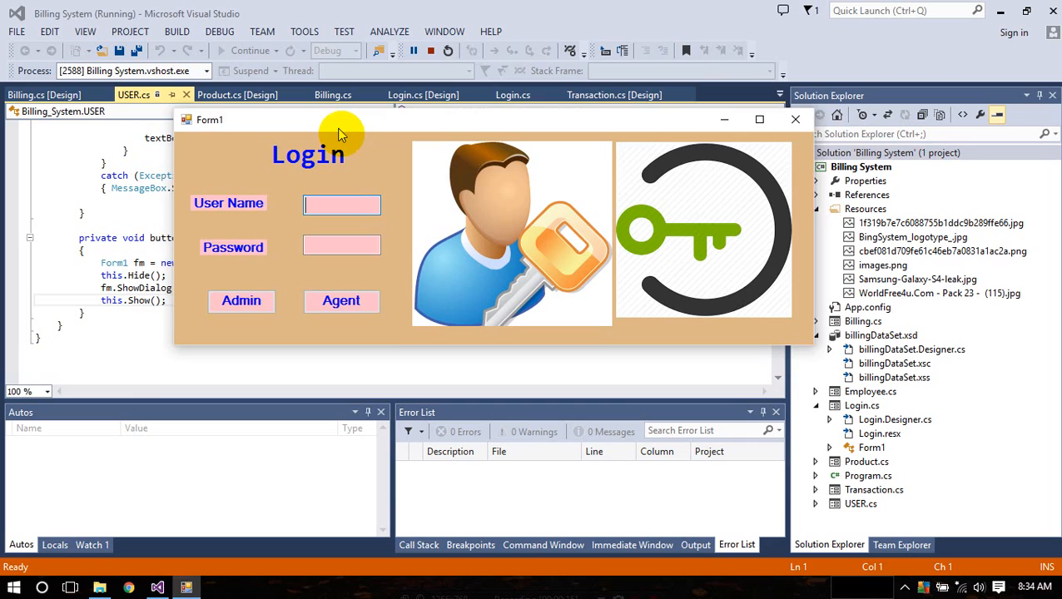
Step: Attempt an admin login with the entered user name and password, dismissing the Incorrect Password message
click(758, 119)
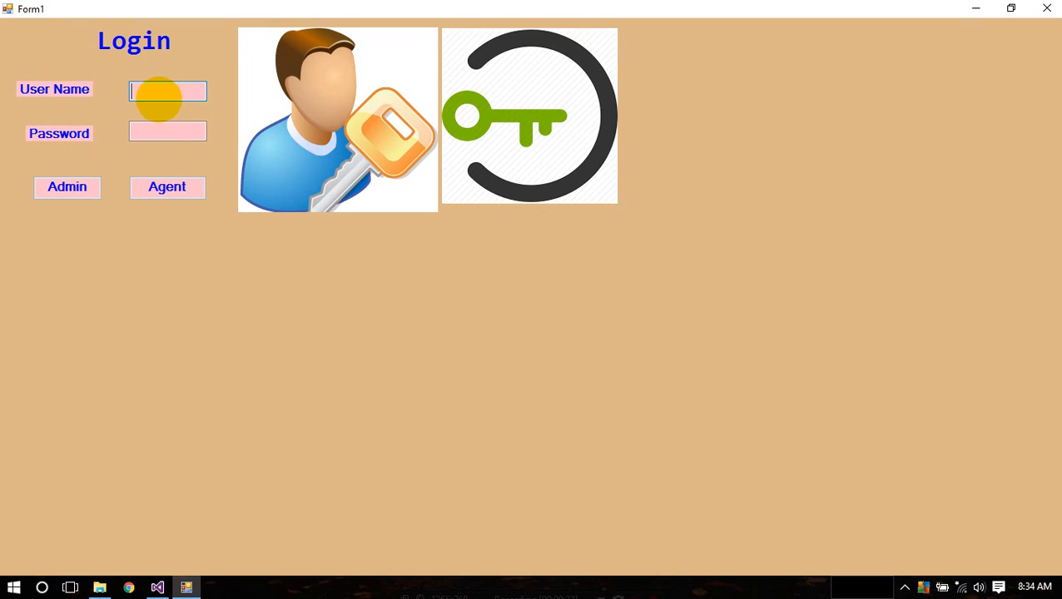
text(a)
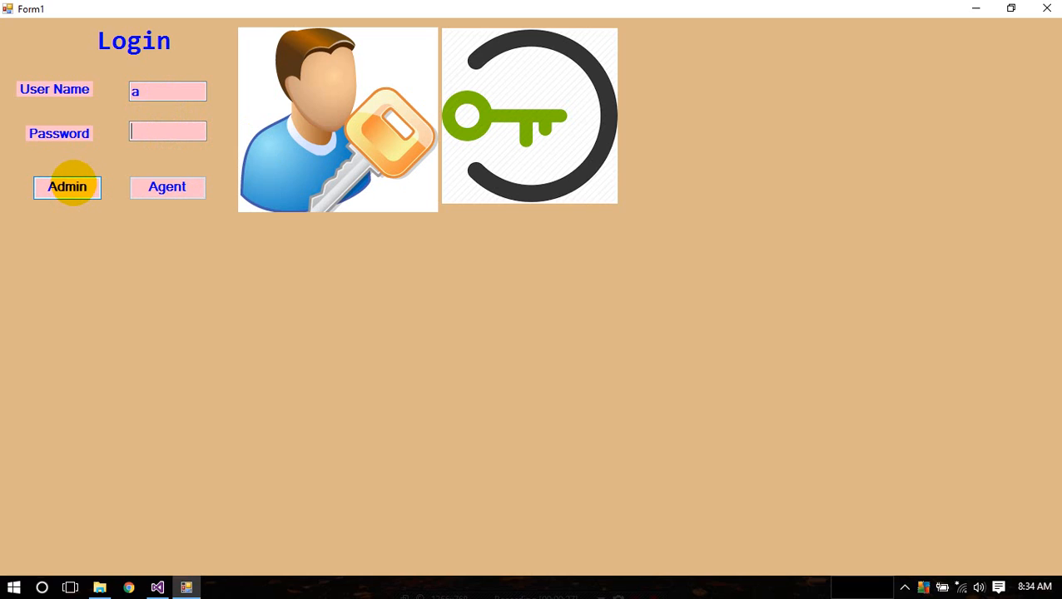
text(h)
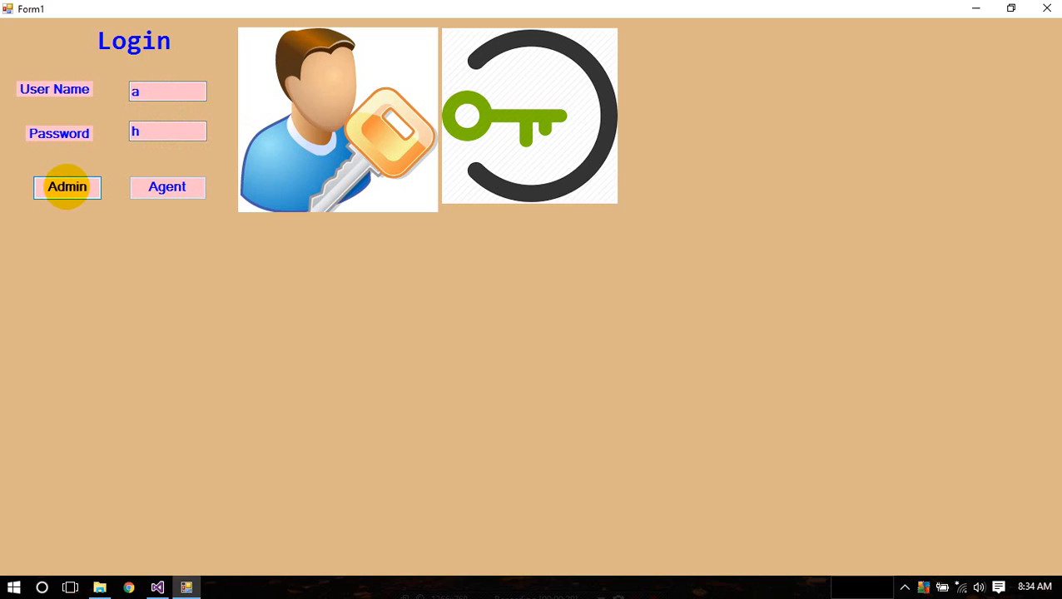
click(67, 187)
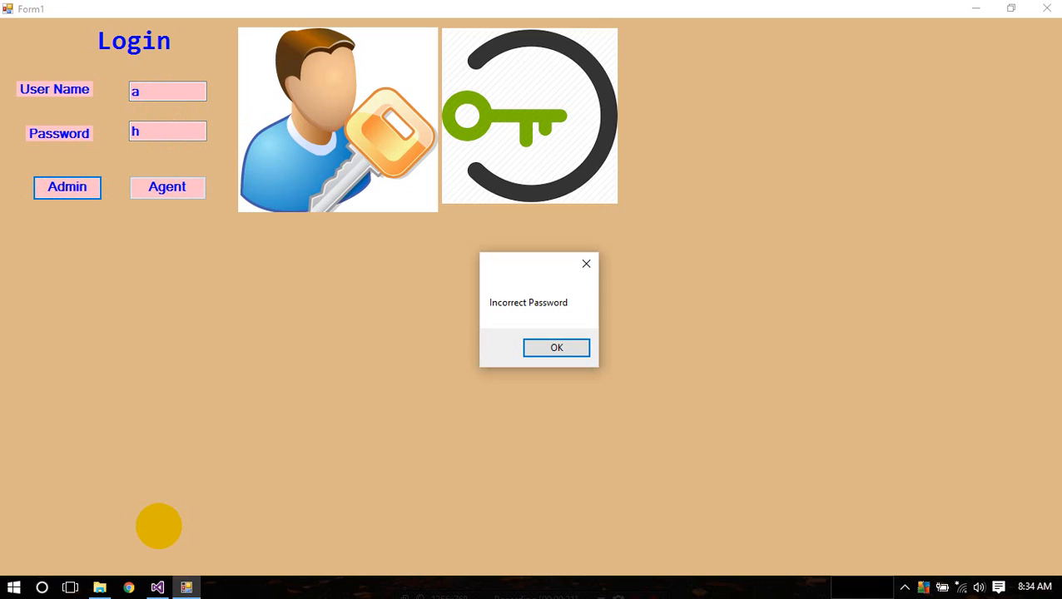
click(556, 347)
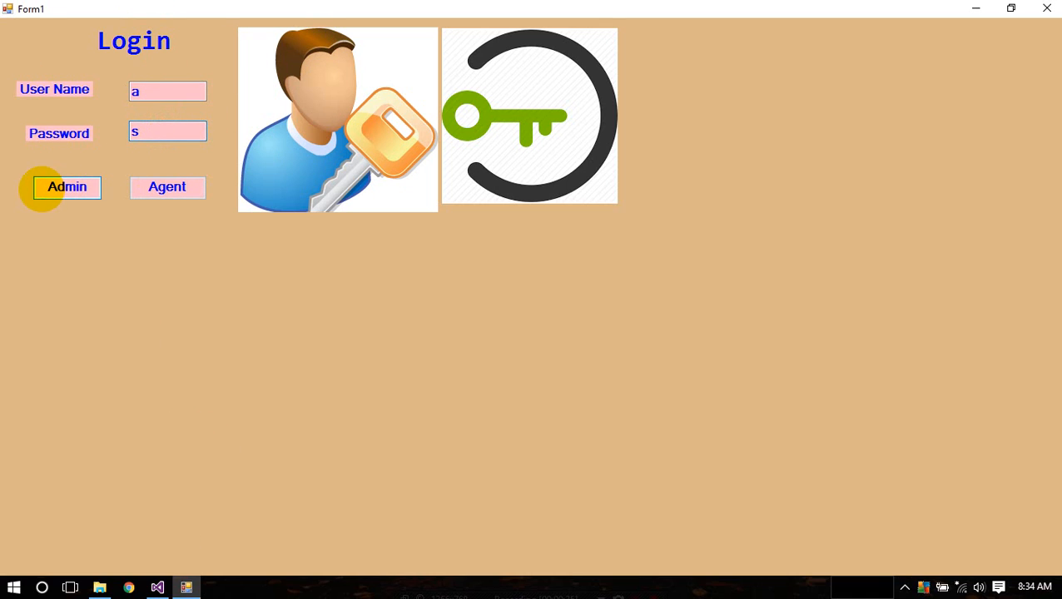
Step: Retry the admin login with the corrected password and acknowledge the success message
click(66, 186)
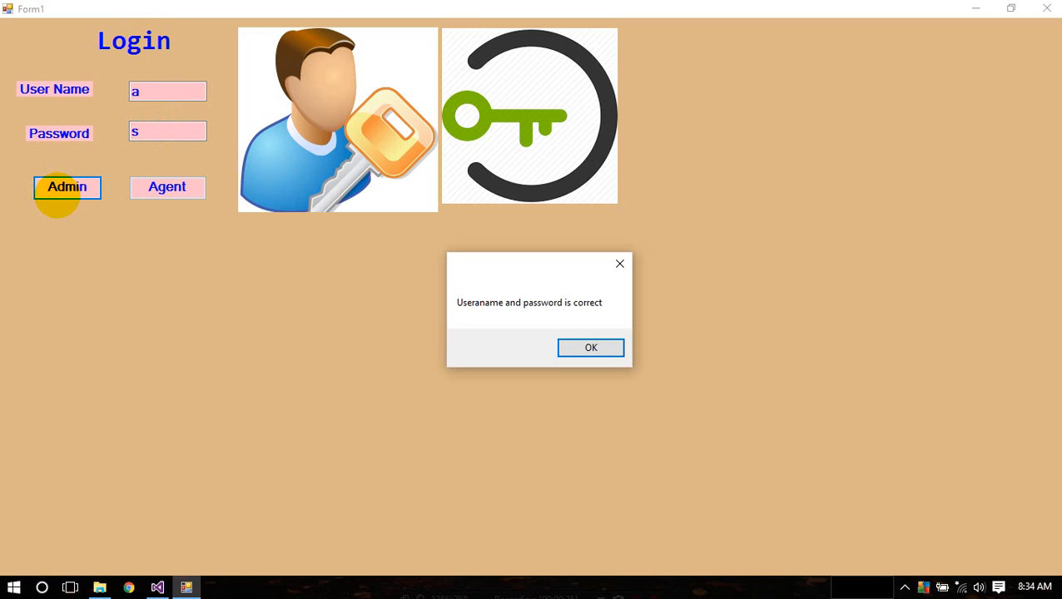
click(590, 346)
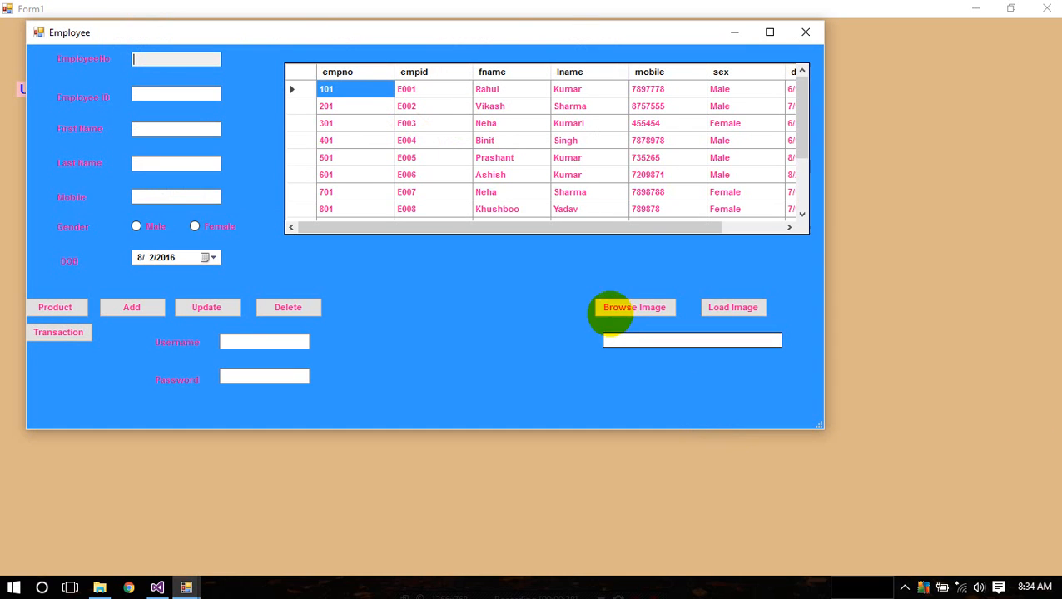
Step: Maximize the Employee form and review the employee records down to E012, starting a new ID entry
click(769, 31)
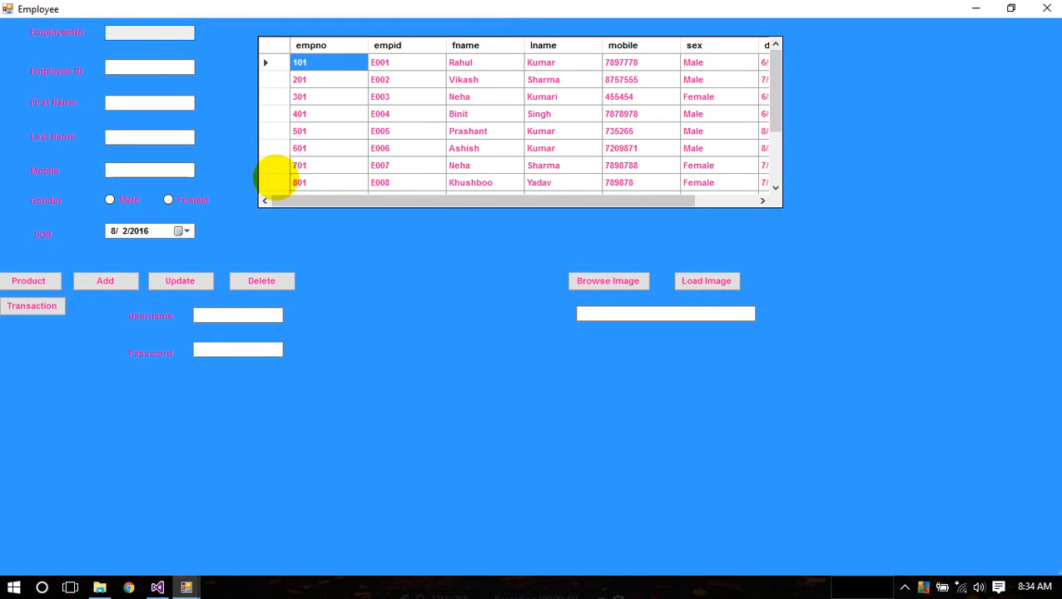
click(150, 31)
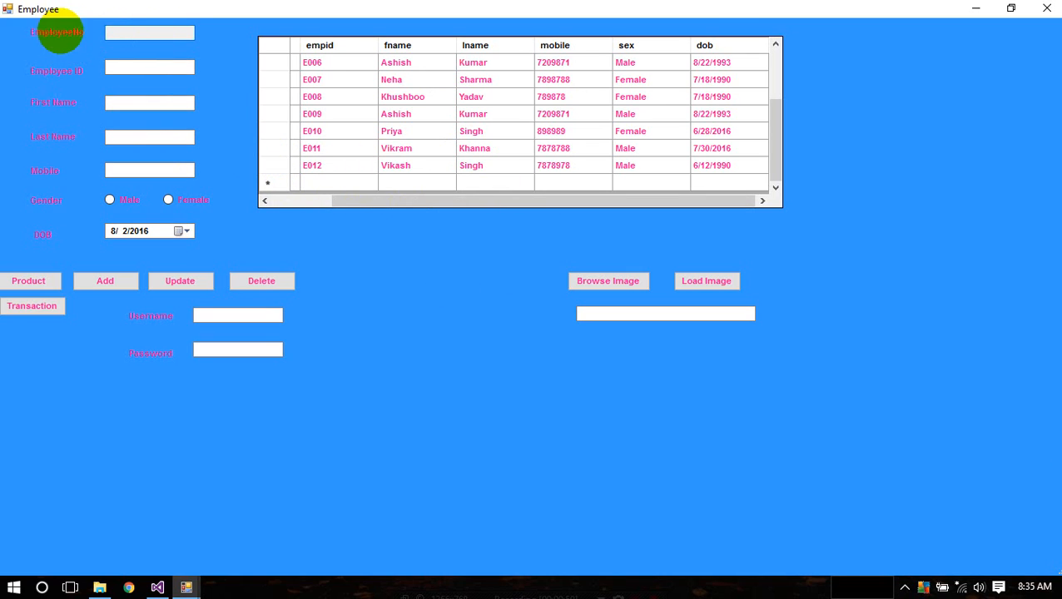
click(149, 33)
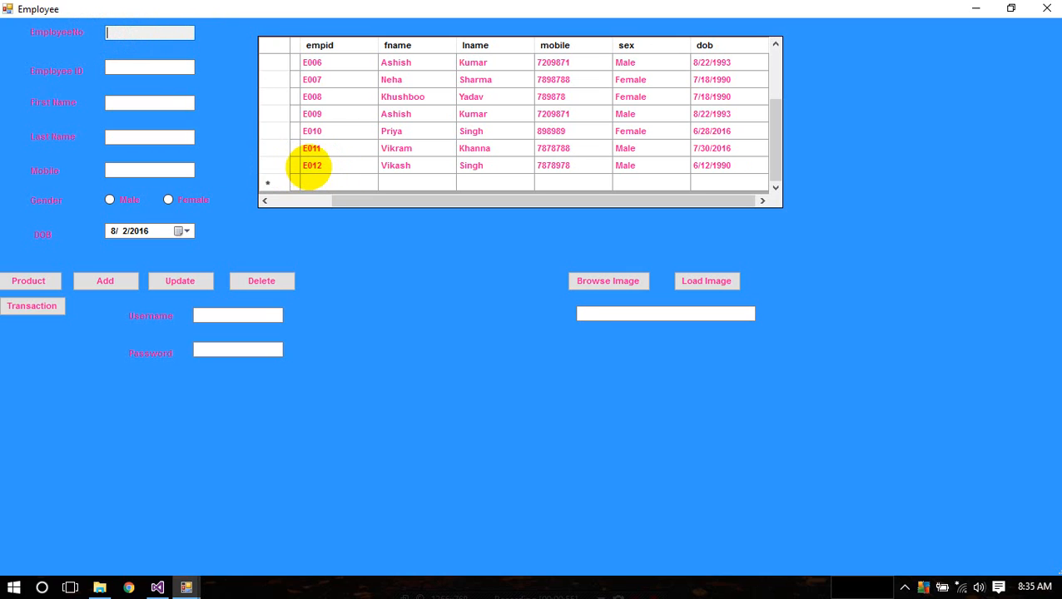
scroll(left, 3)
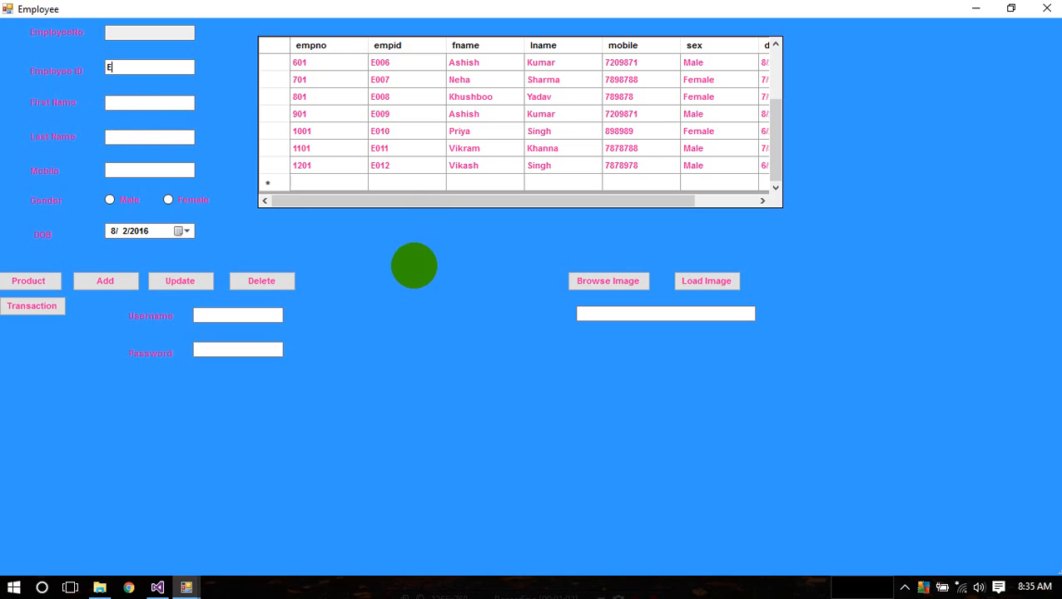
text(013)
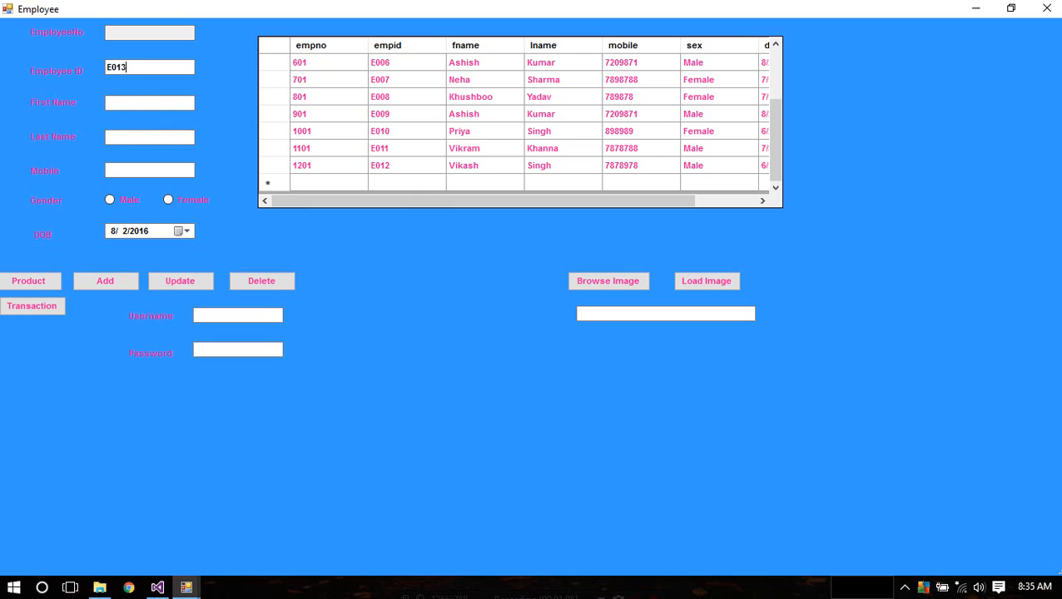
click(150, 102)
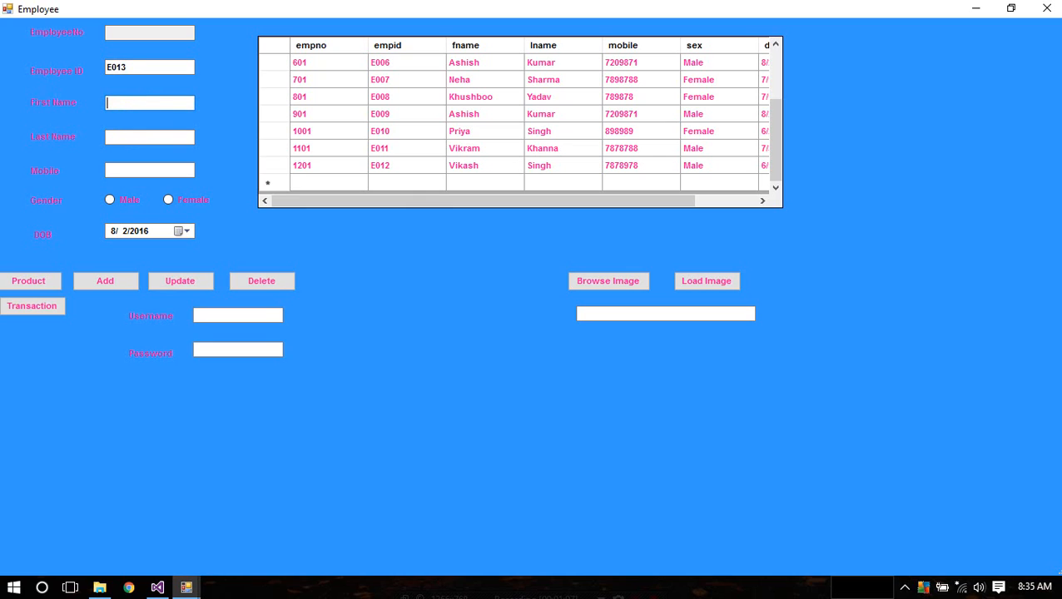
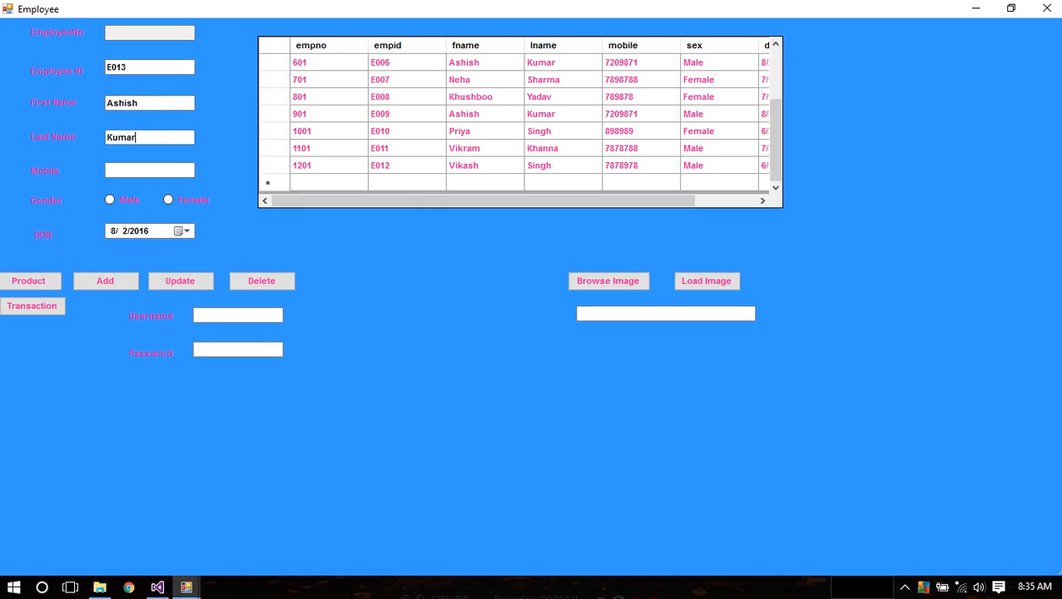
text(7897887)
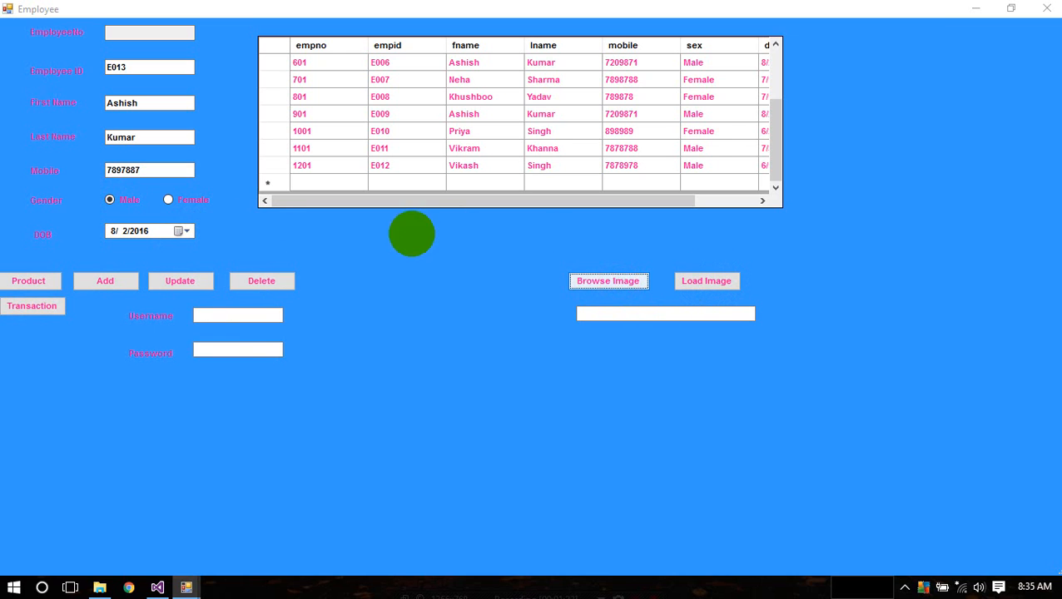
Step: Browse for a jpg picture from the wallpapers folder for the employee
click(607, 280)
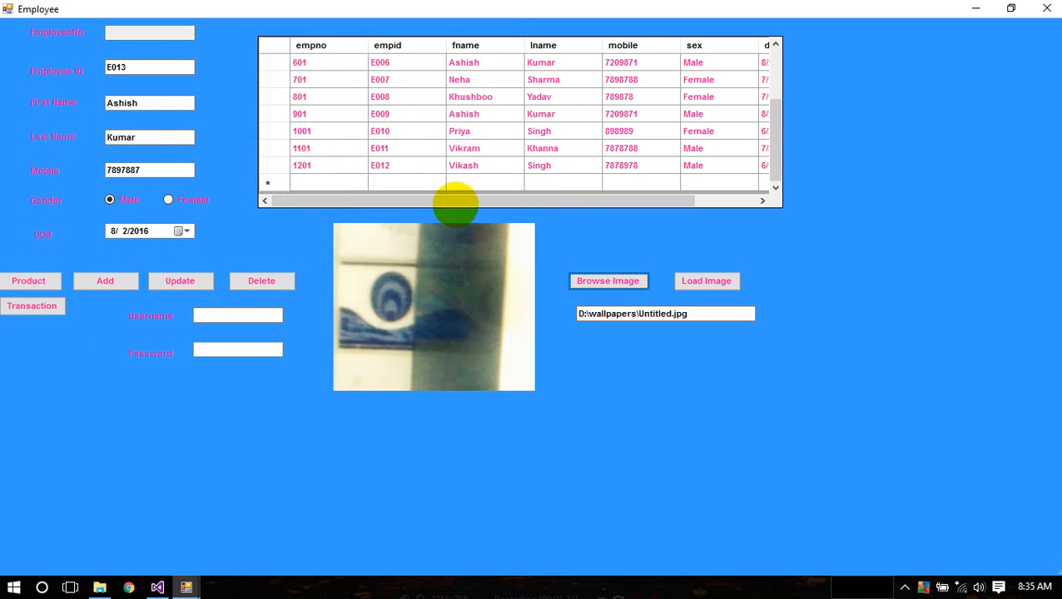
mouse_move(367, 242)
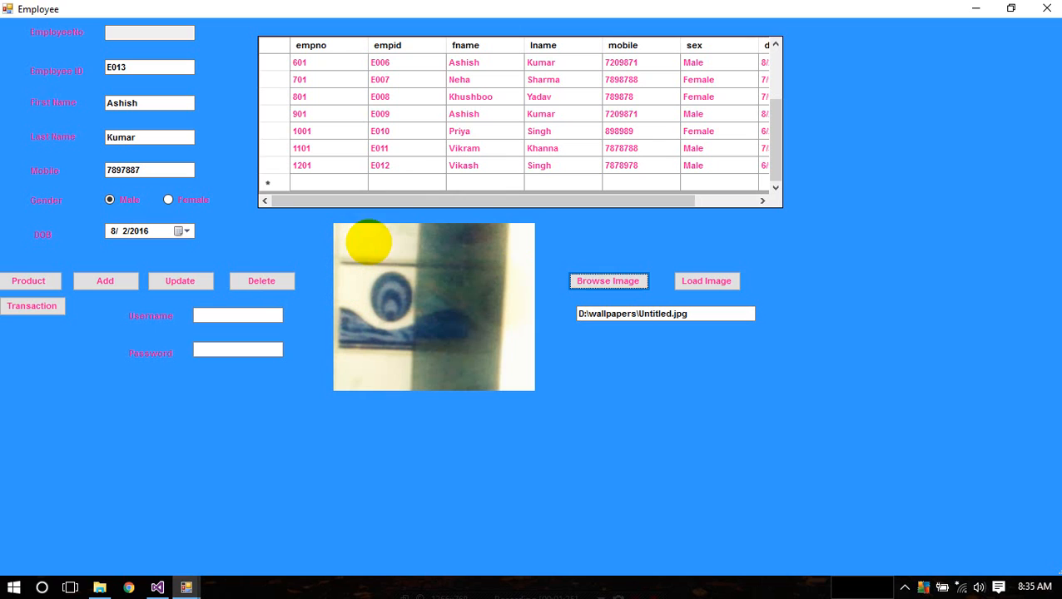
Step: Replace the employee picture with the Untitled photo from Desktop > New folder
click(608, 281)
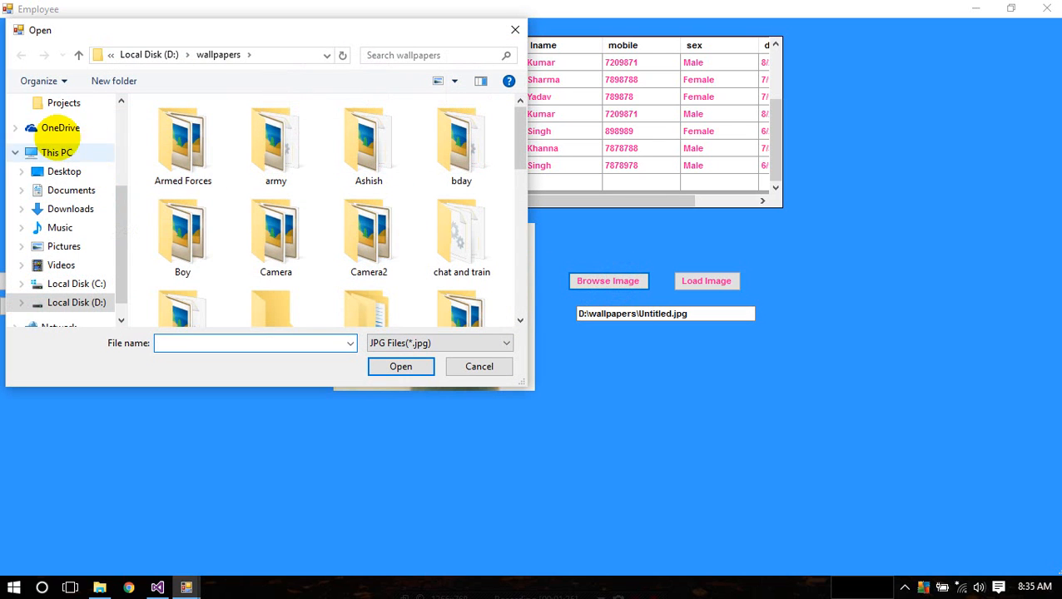
click(64, 172)
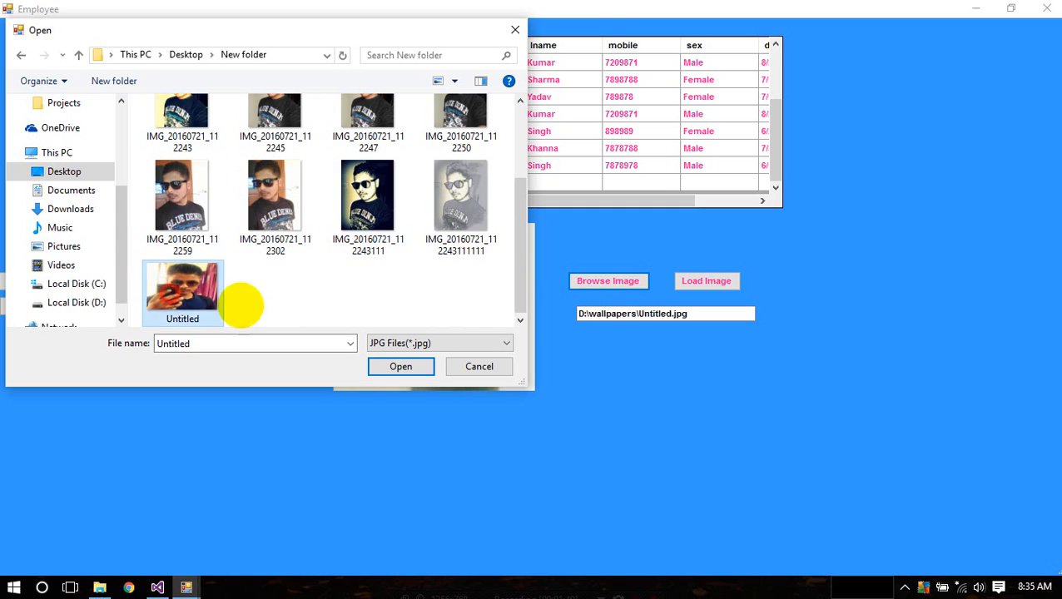
click(400, 366)
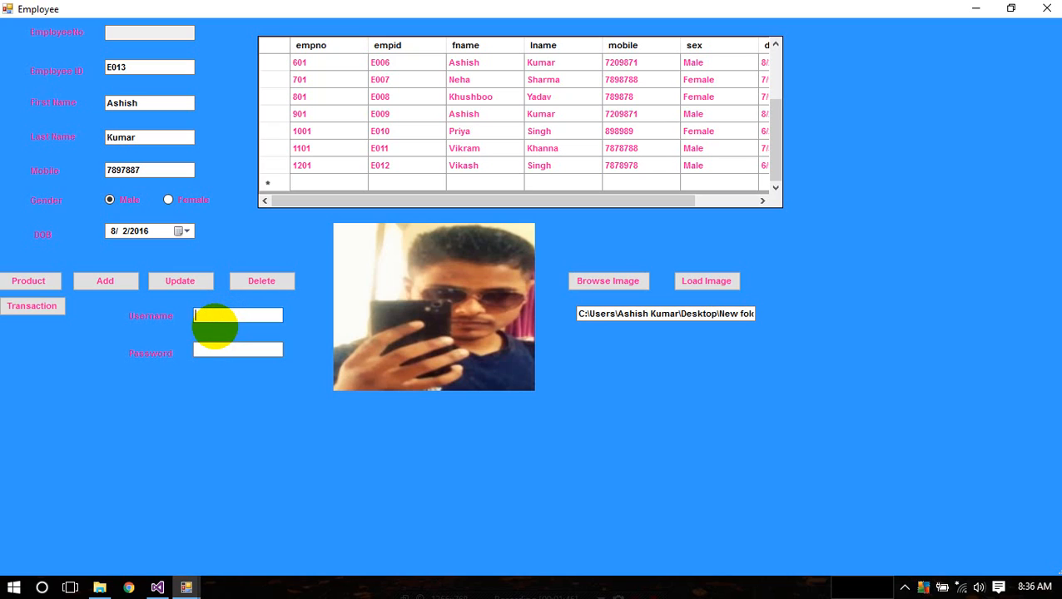
text(Ashish)
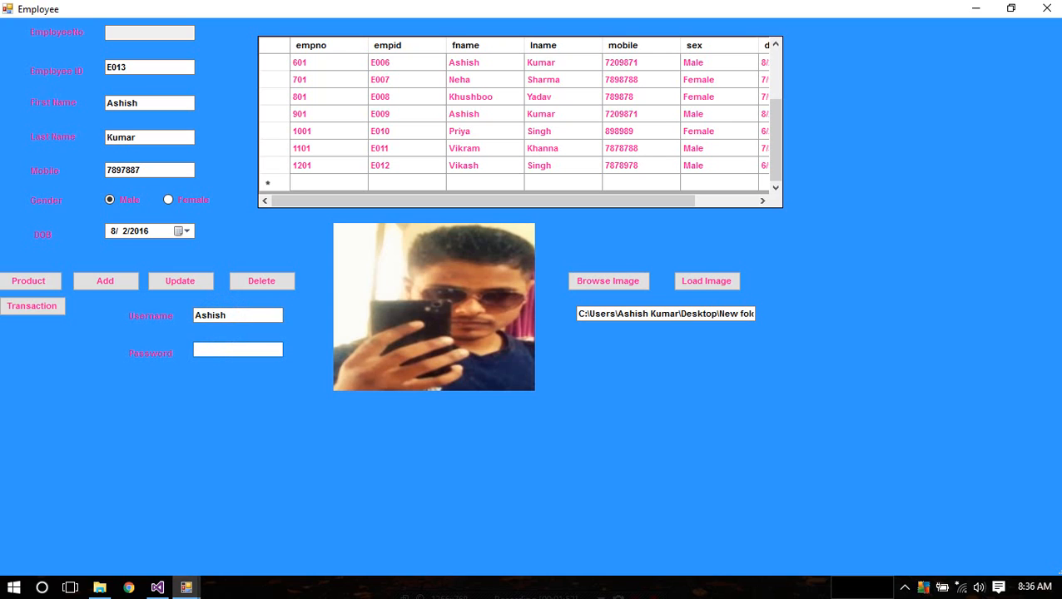
text(asd)
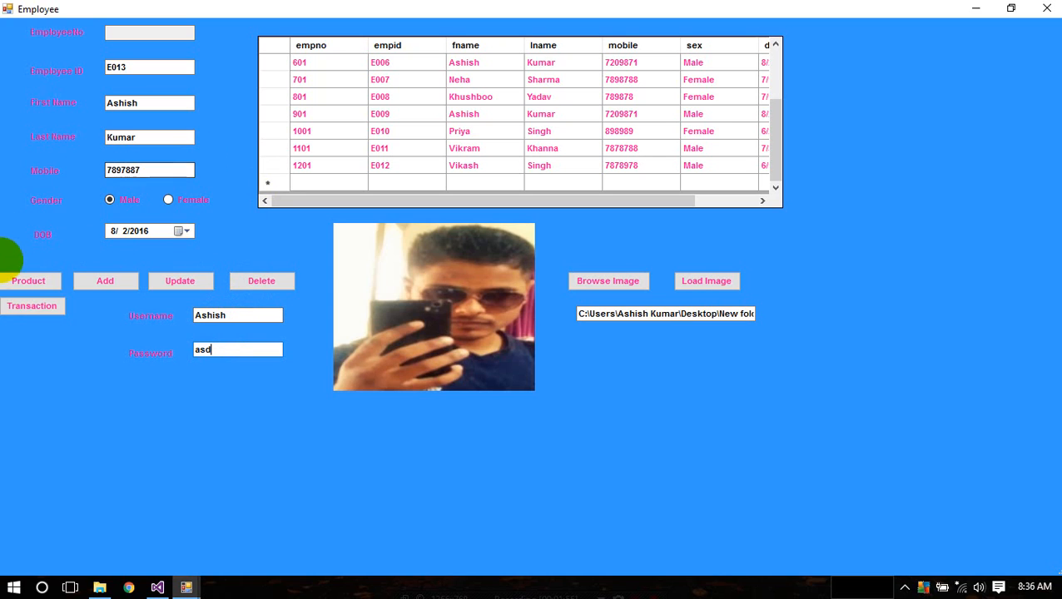
click(105, 280)
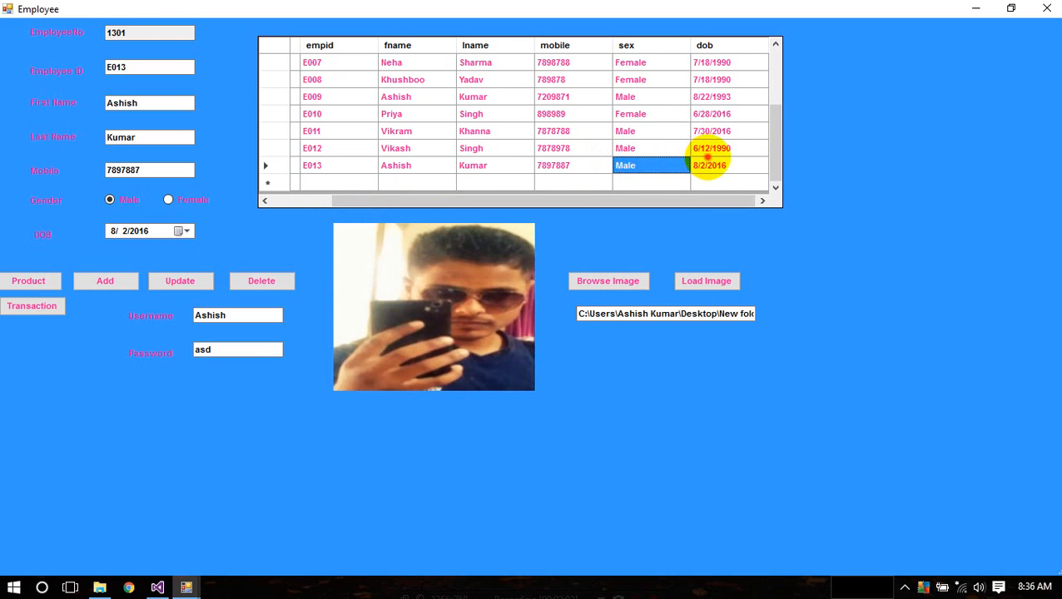
Step: Select employee E012's record and load its stored photo, acknowledging the Found message
click(180, 280)
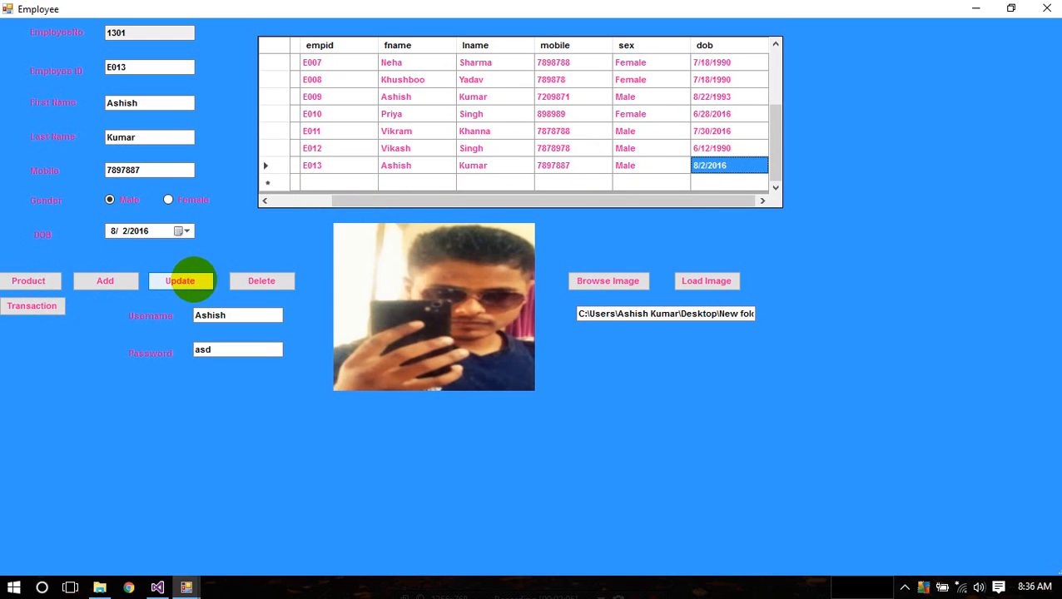
mouse_move(261, 280)
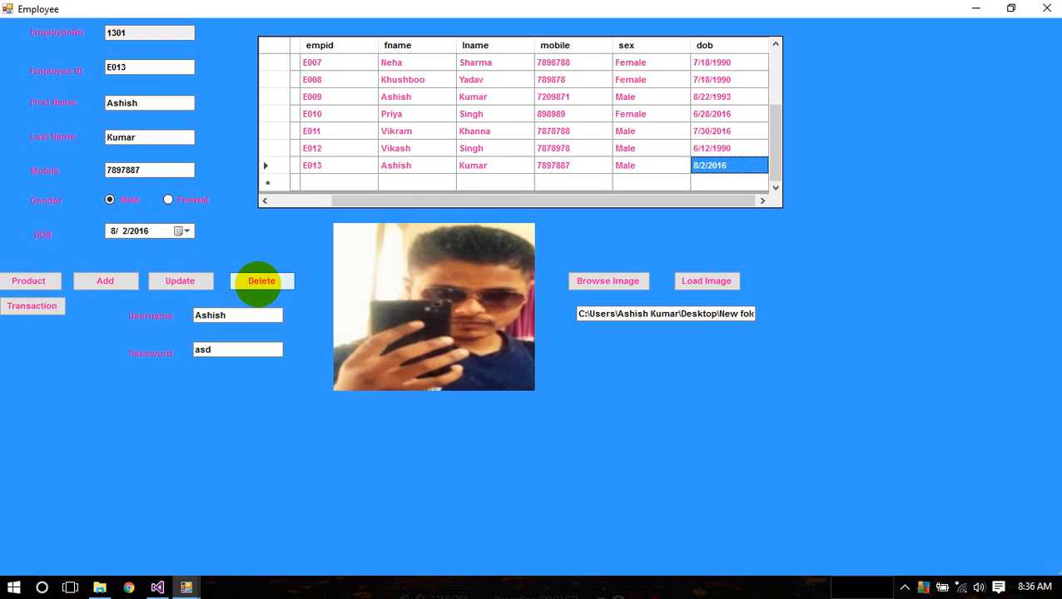
mouse_move(341, 164)
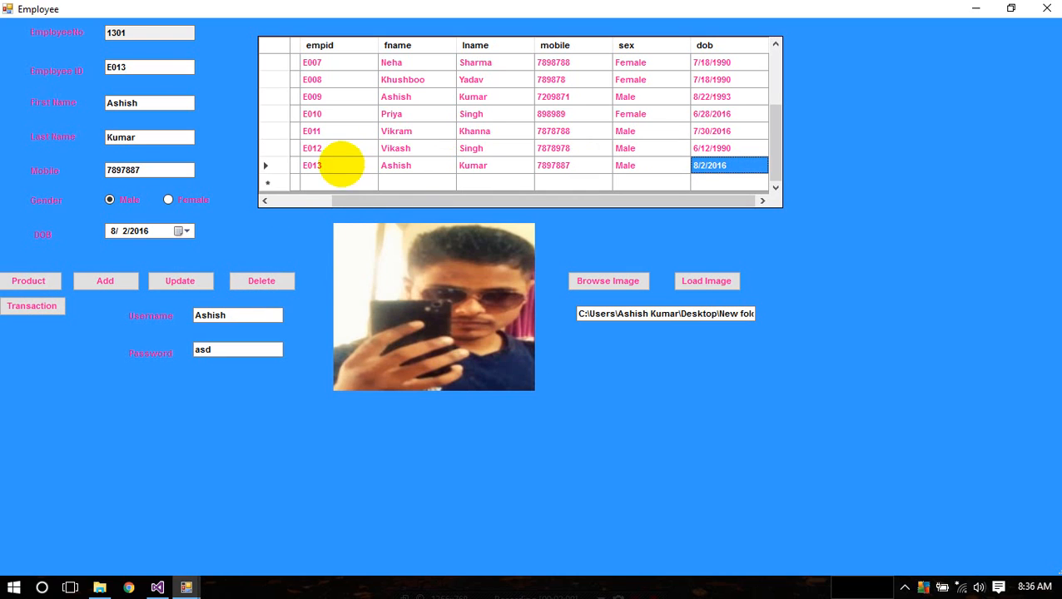
click(396, 147)
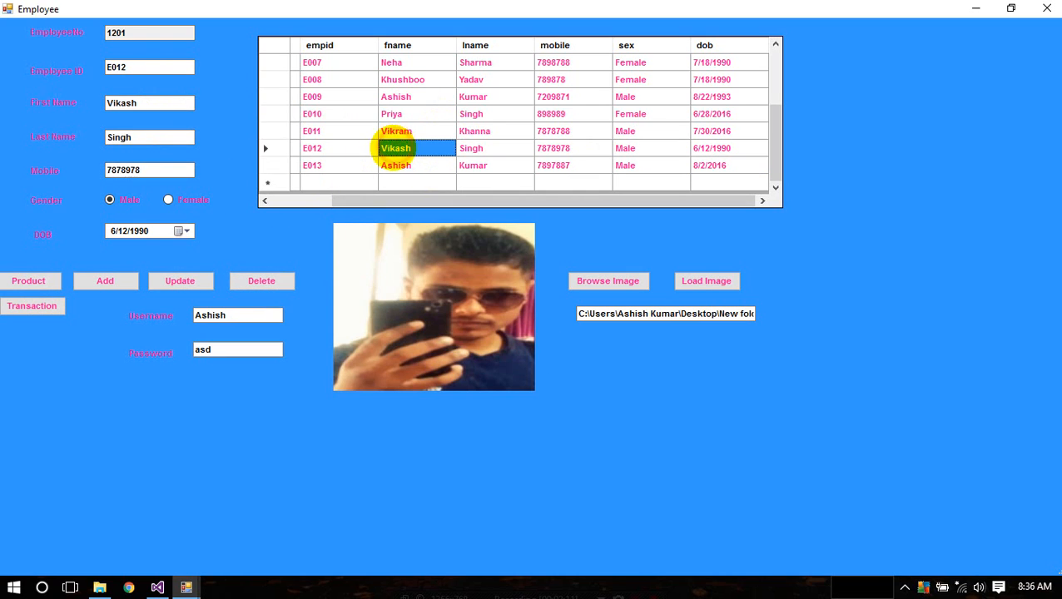
click(395, 164)
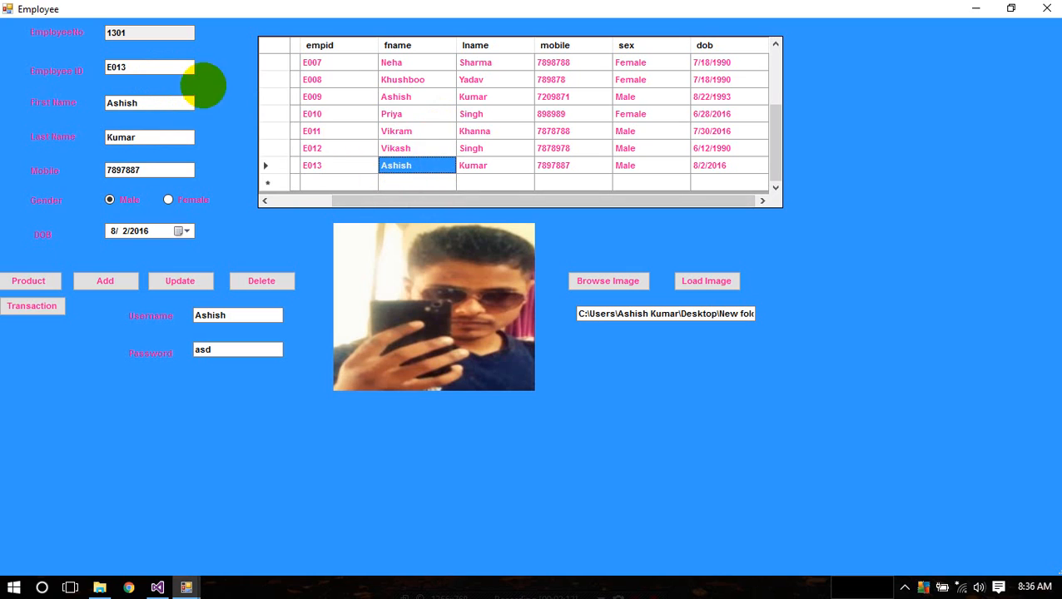
click(396, 147)
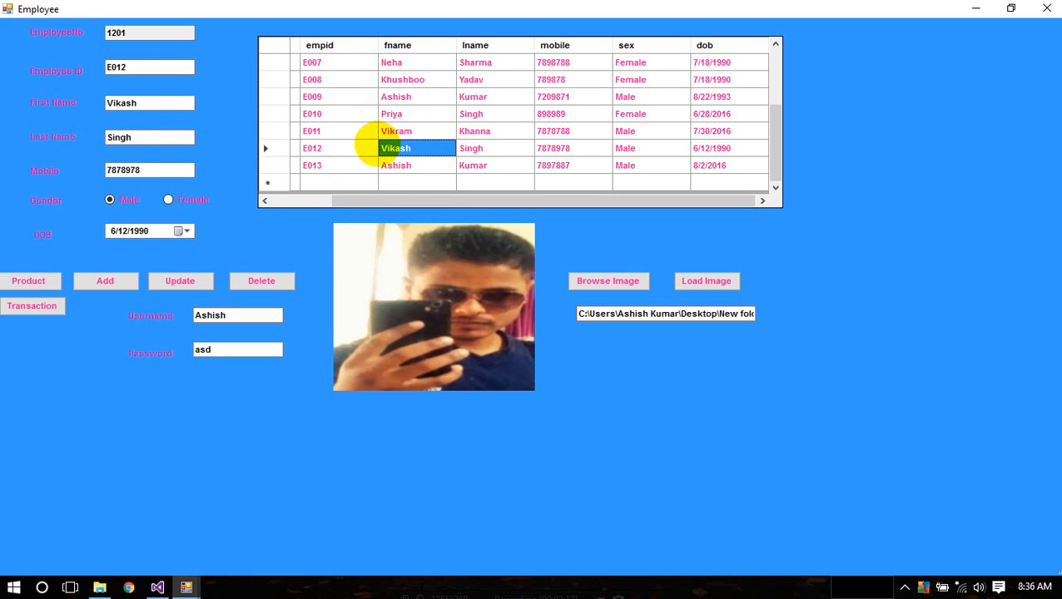
click(706, 280)
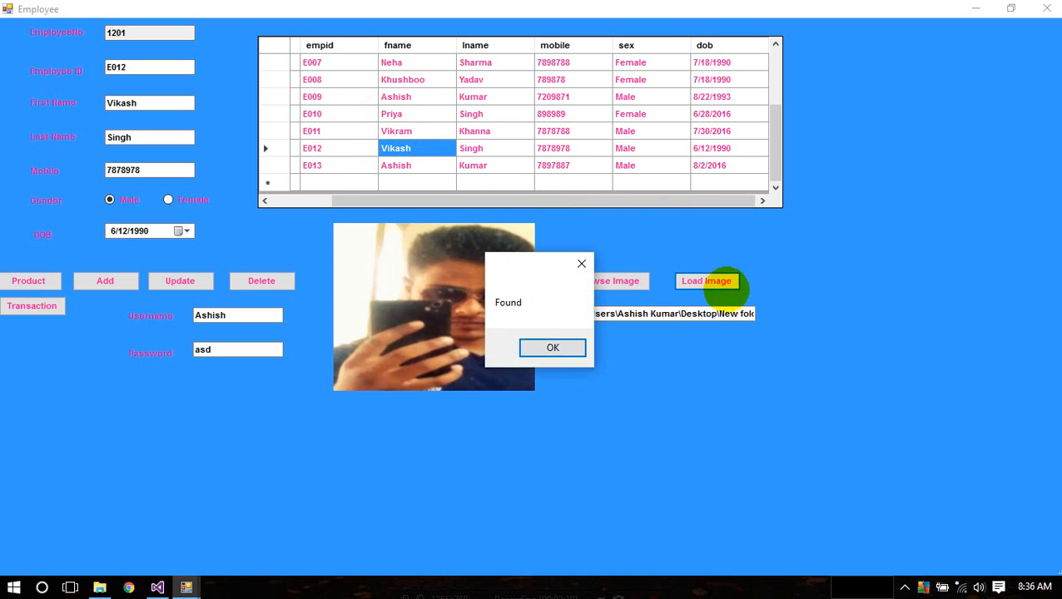
click(551, 347)
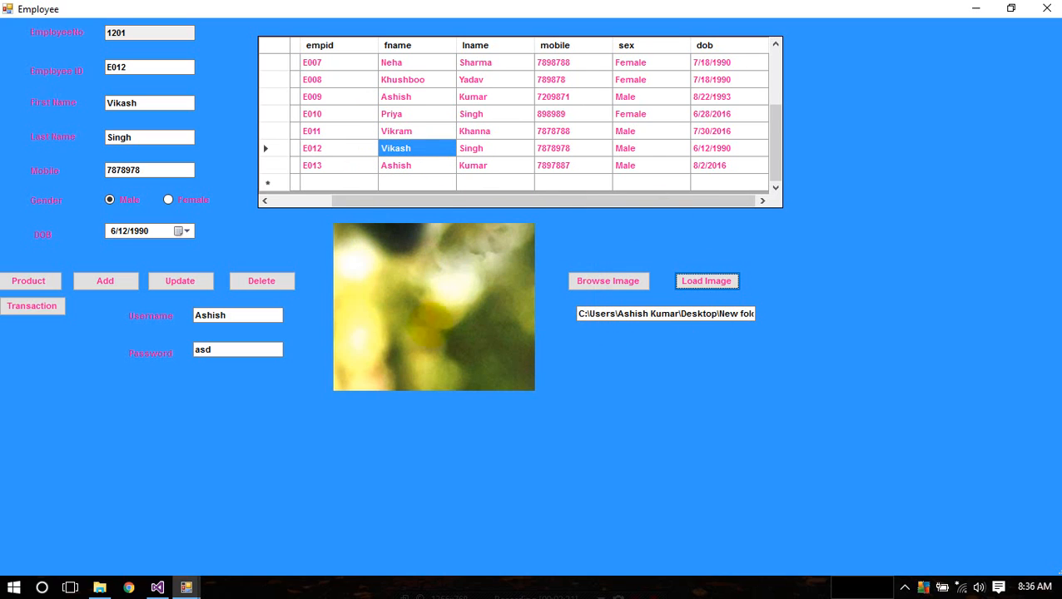
Step: Load employee E013's stored photo, then move on to the Product catalogue form
click(416, 164)
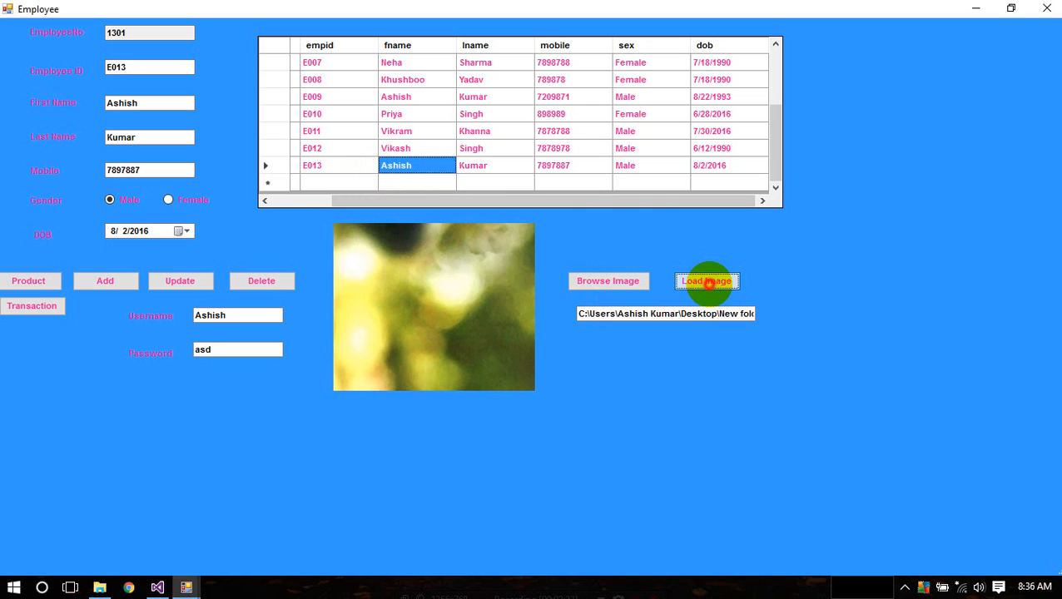
click(706, 280)
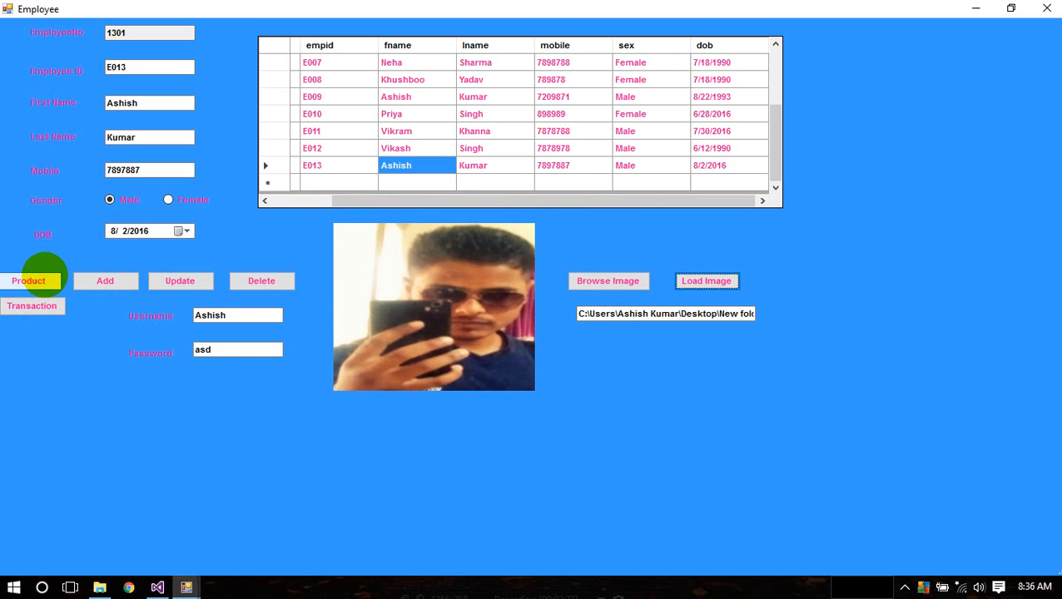
click(29, 281)
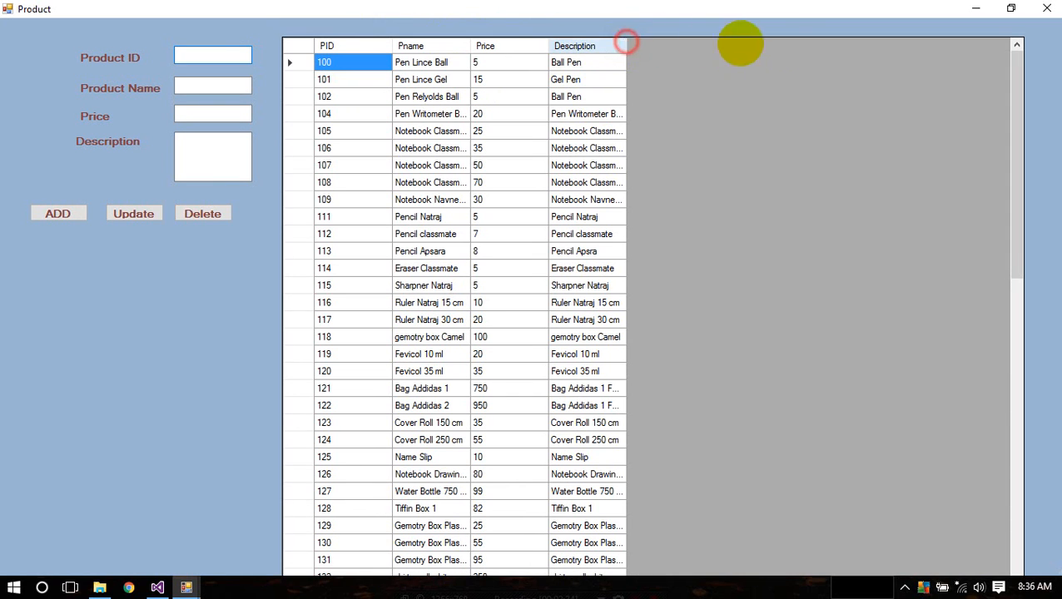
Step: Widen the product name and description columns and scroll down through product 171, Java Book
drag(626, 45, 779, 45)
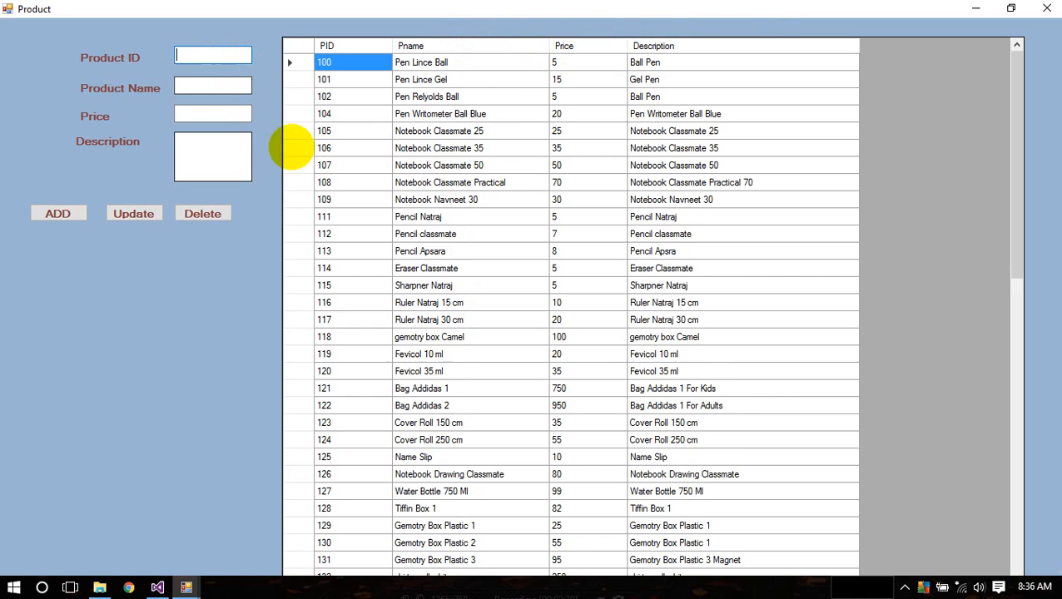
scroll(down, 3)
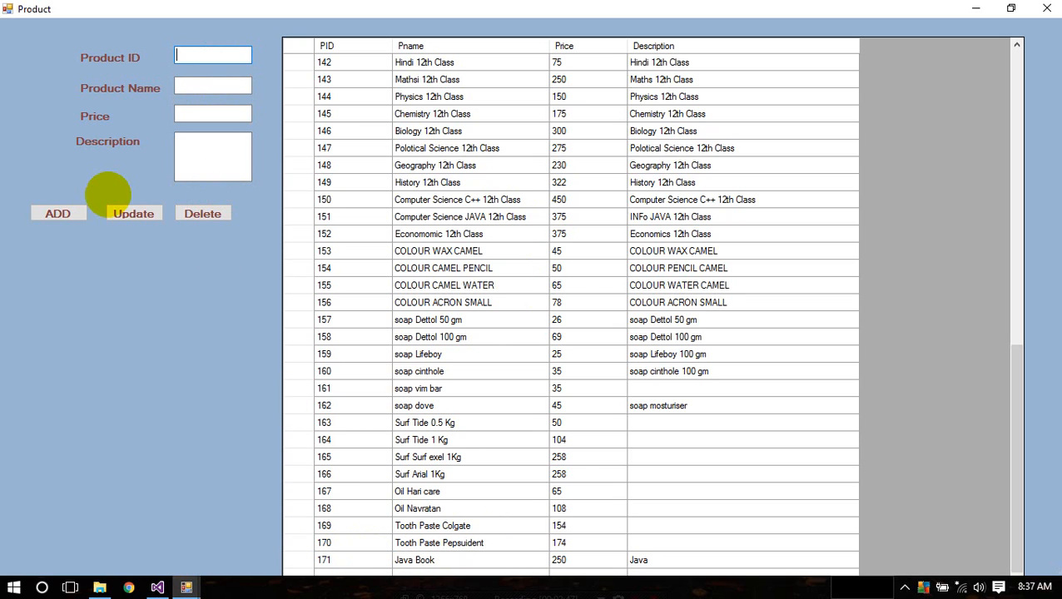
Step: Add product 172, C++ Book, price 650, description C++, to the product list
text(172)
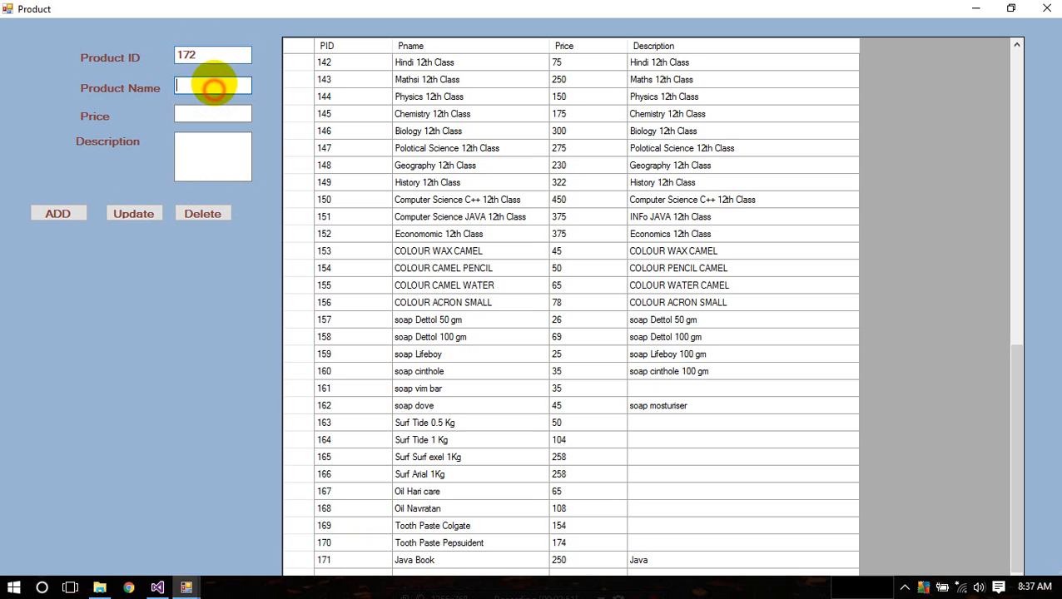
text(C++)
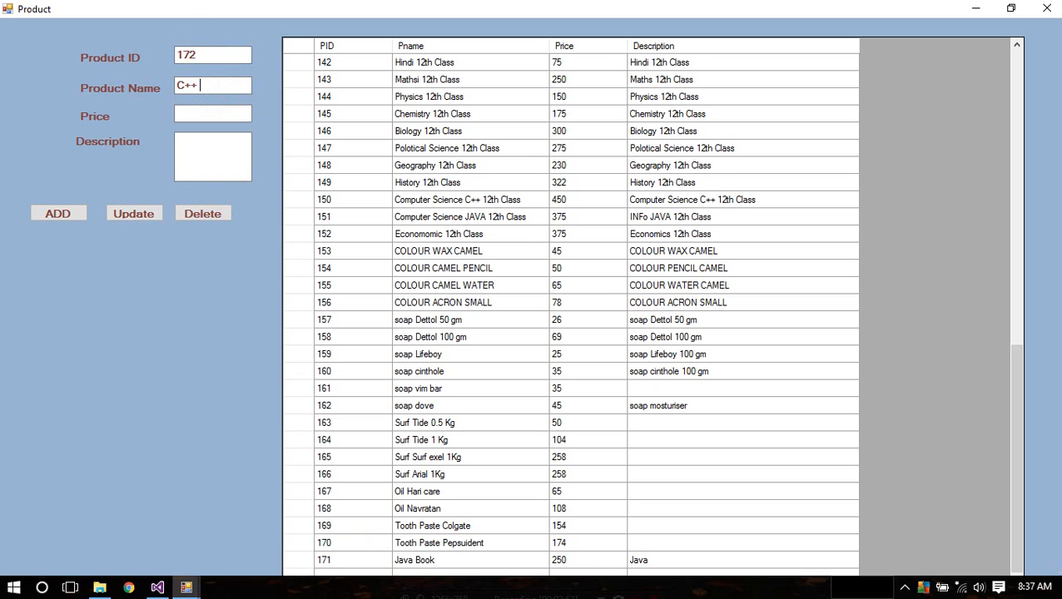
text(Book)
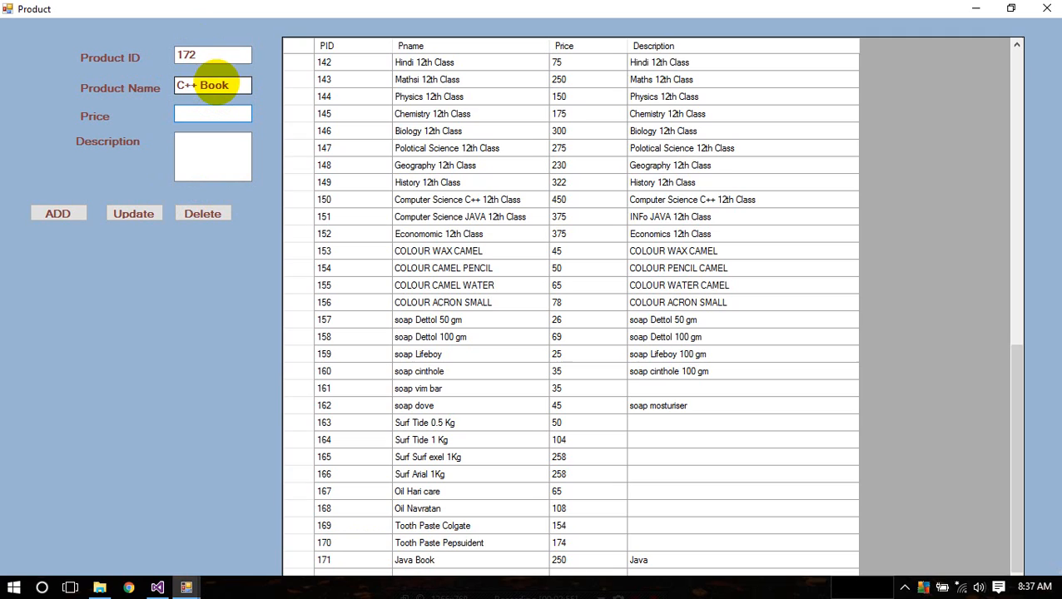
text(650)
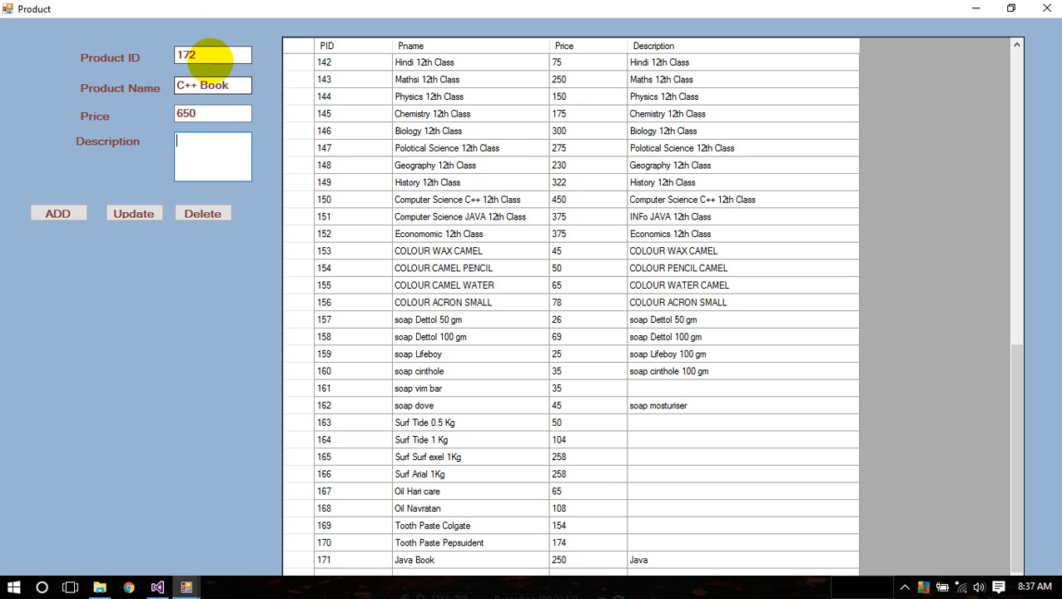
text(C++)
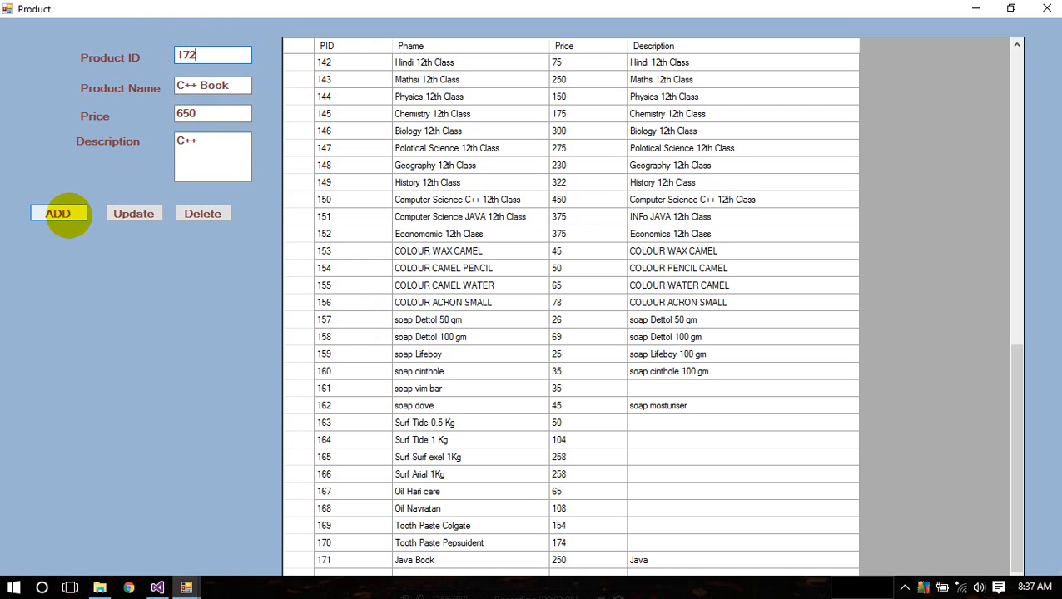
click(58, 213)
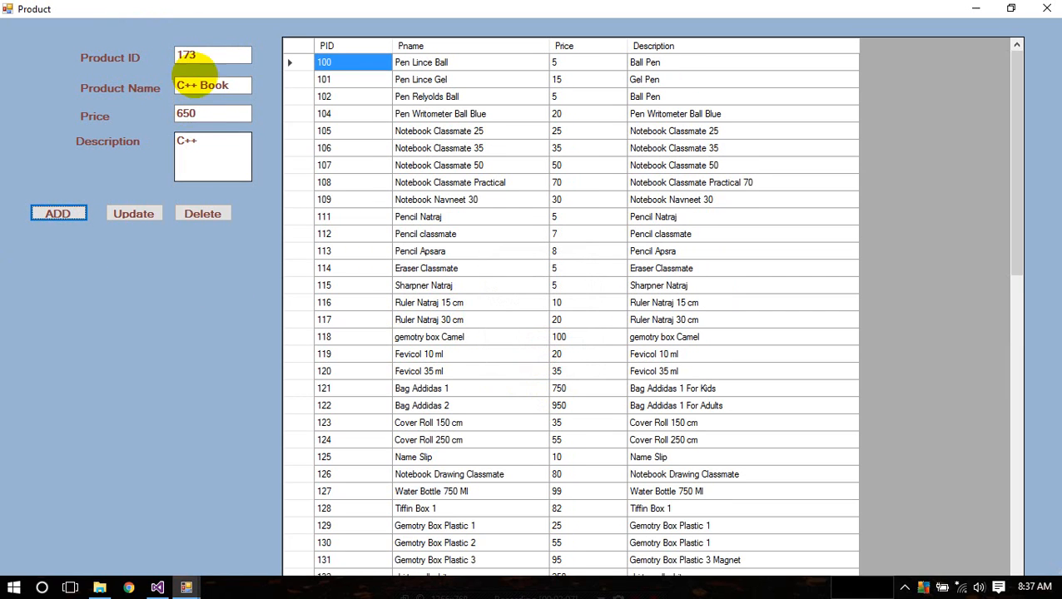
scroll(down, 3)
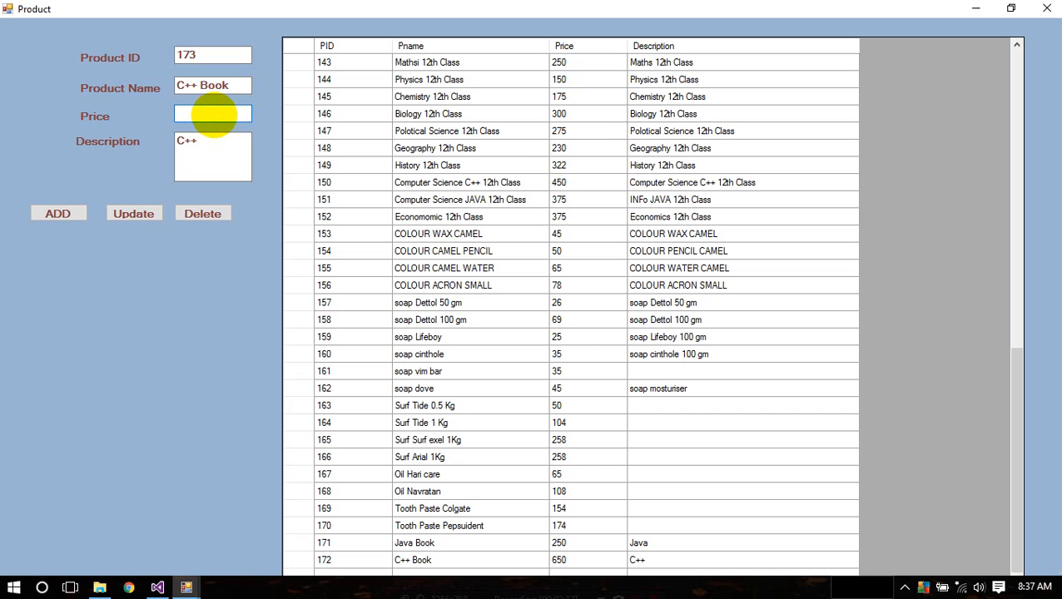
Step: Update the C++ Book price to 550 and acknowledge the Updated confirmation
text(5)
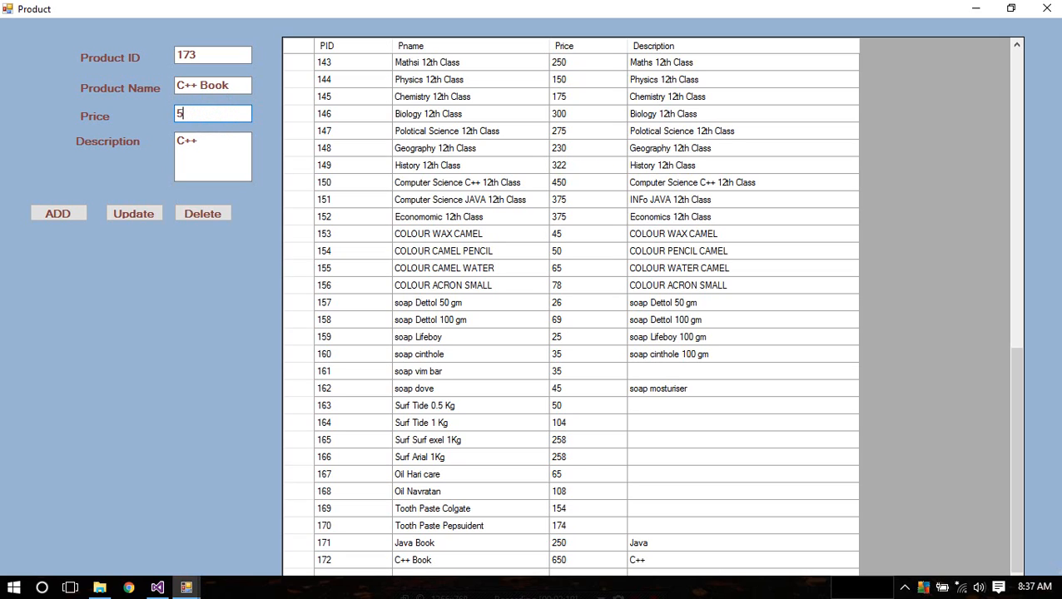
text(50)
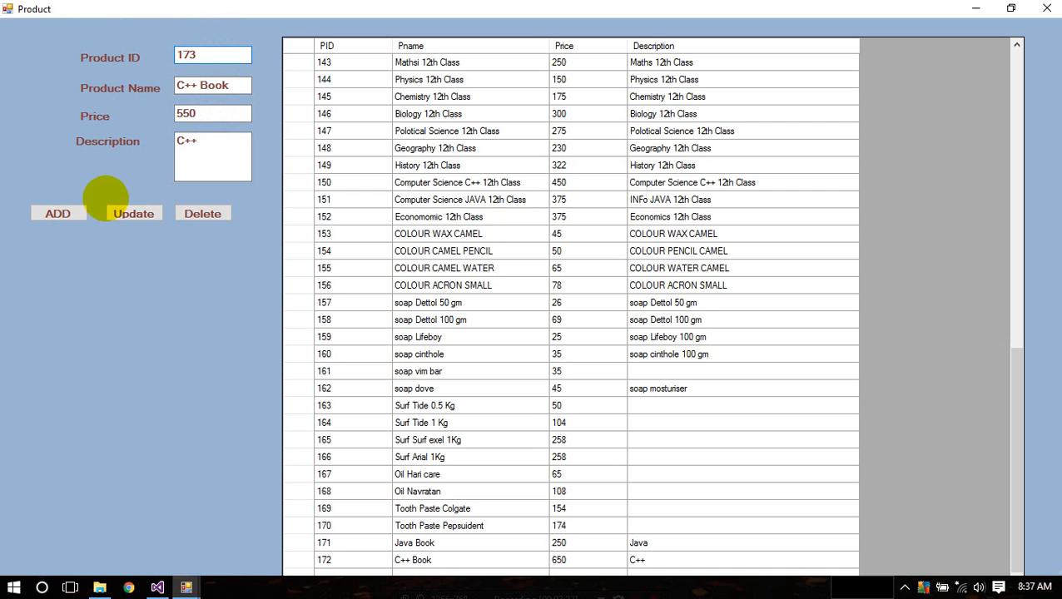
click(133, 213)
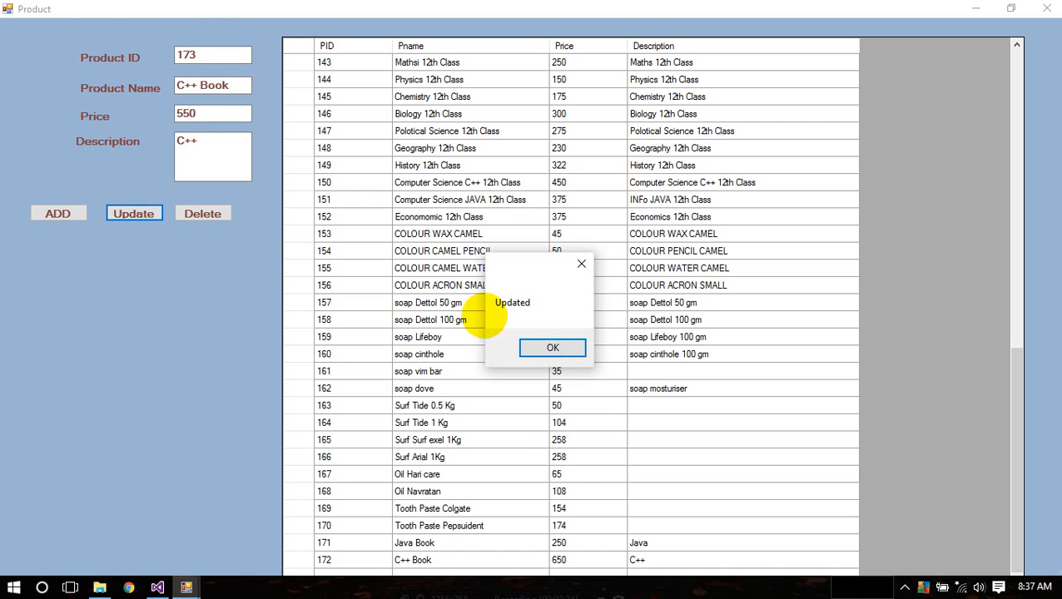
click(552, 347)
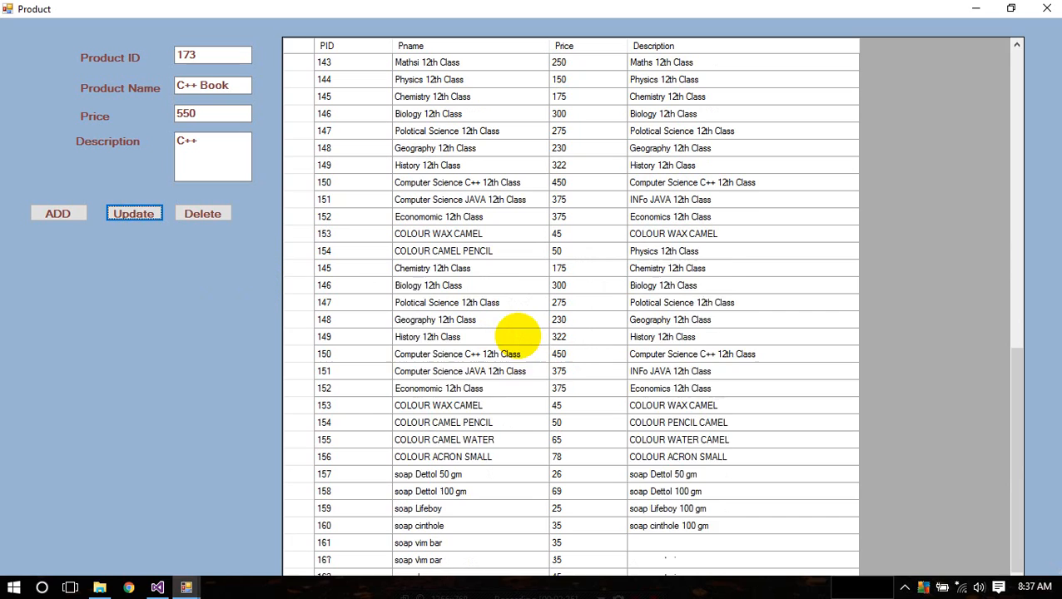
scroll(down, 3)
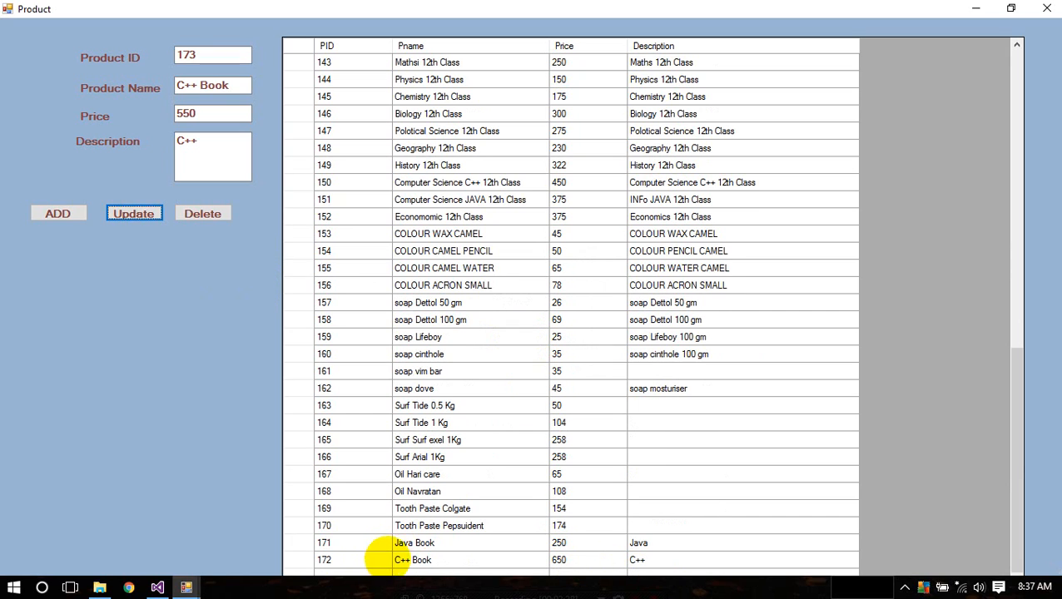
mouse_move(161, 513)
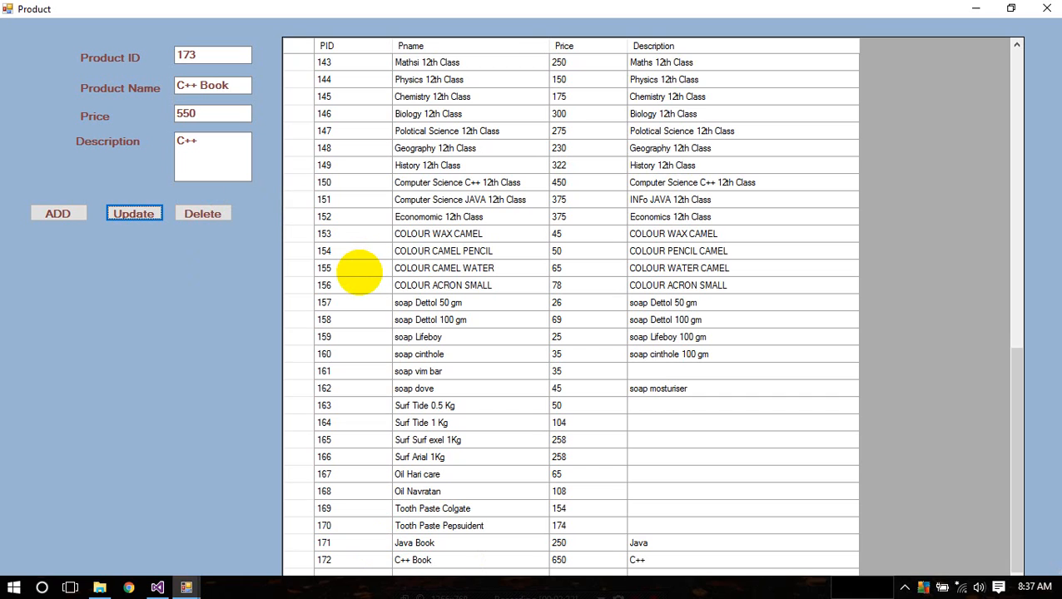
scroll(up, 3)
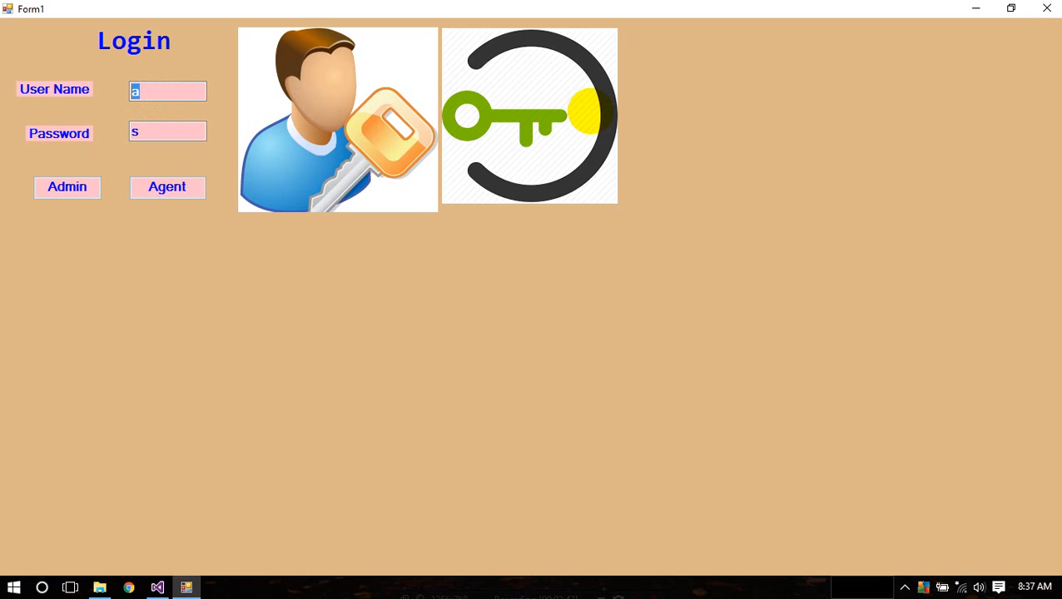
text(A)
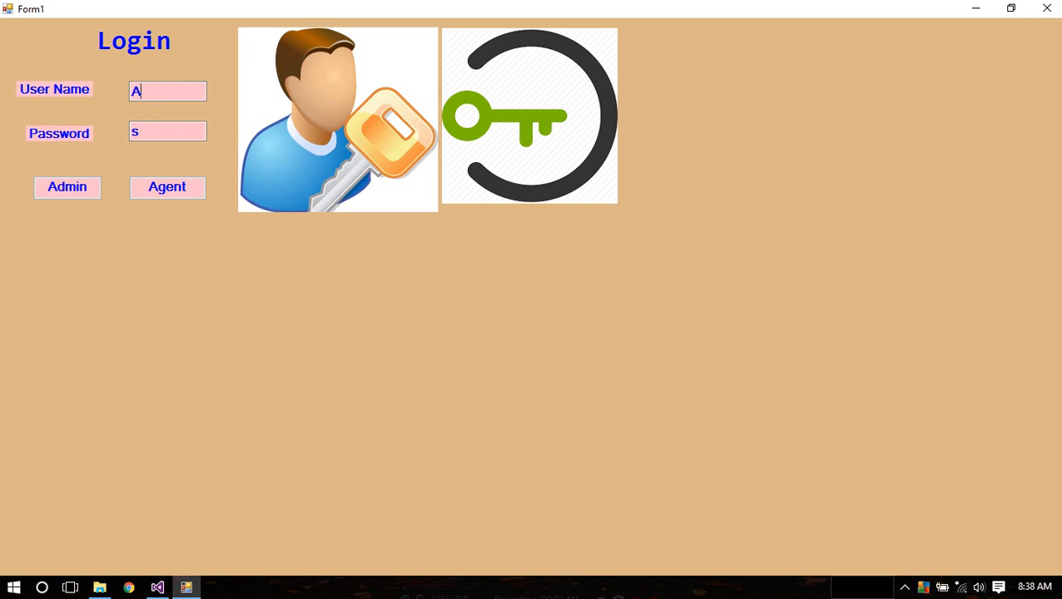
text(shish)
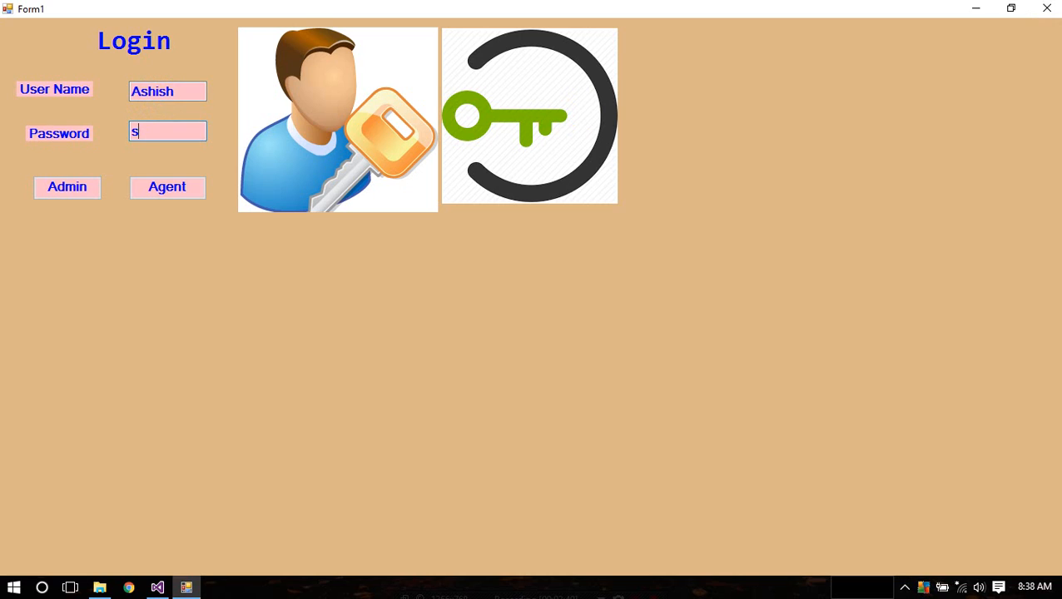
key(Backspace)
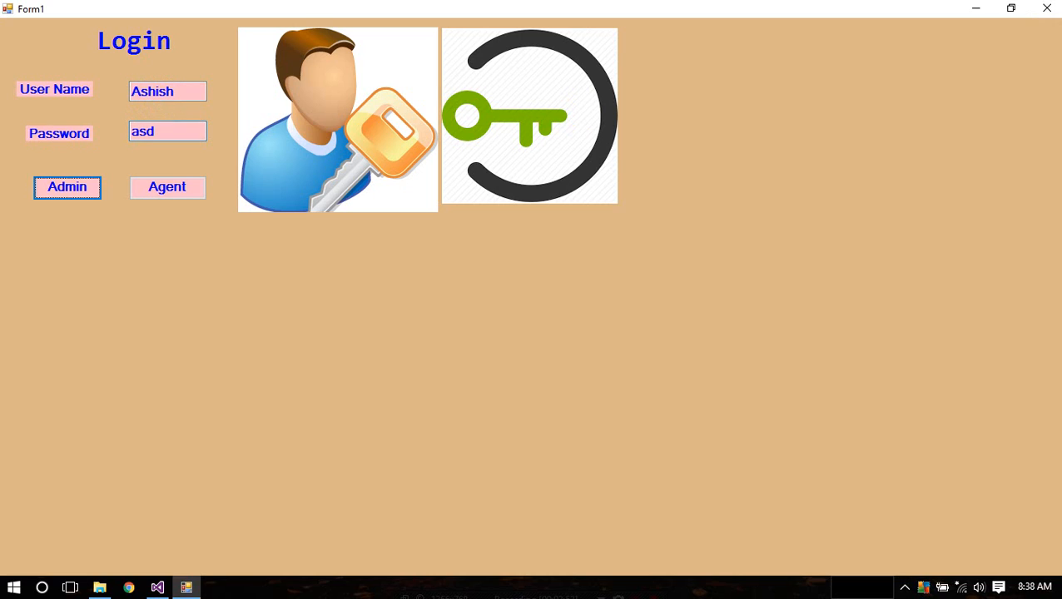
click(67, 186)
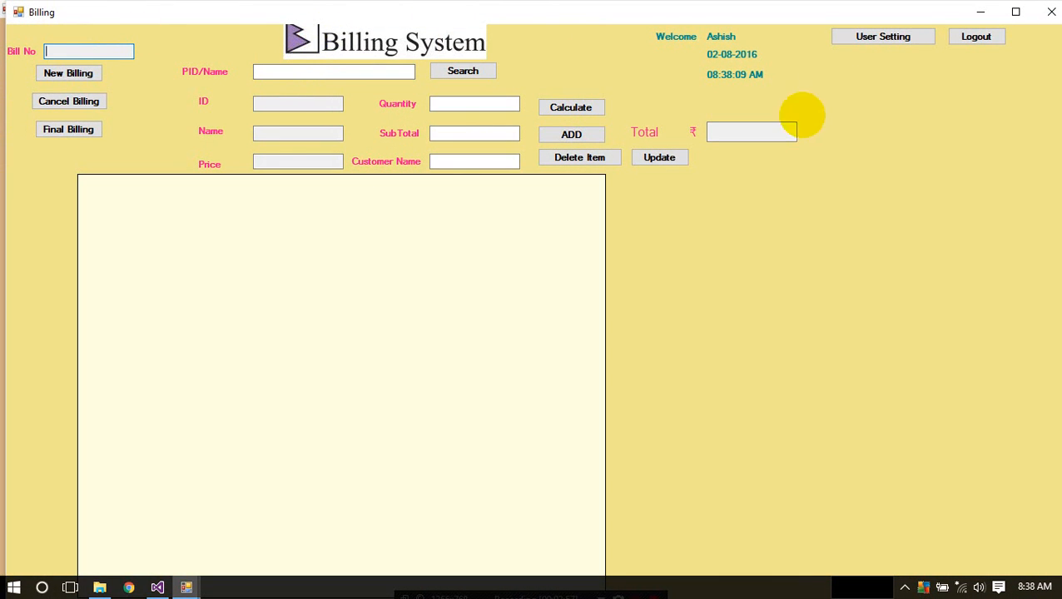
mouse_move(68, 73)
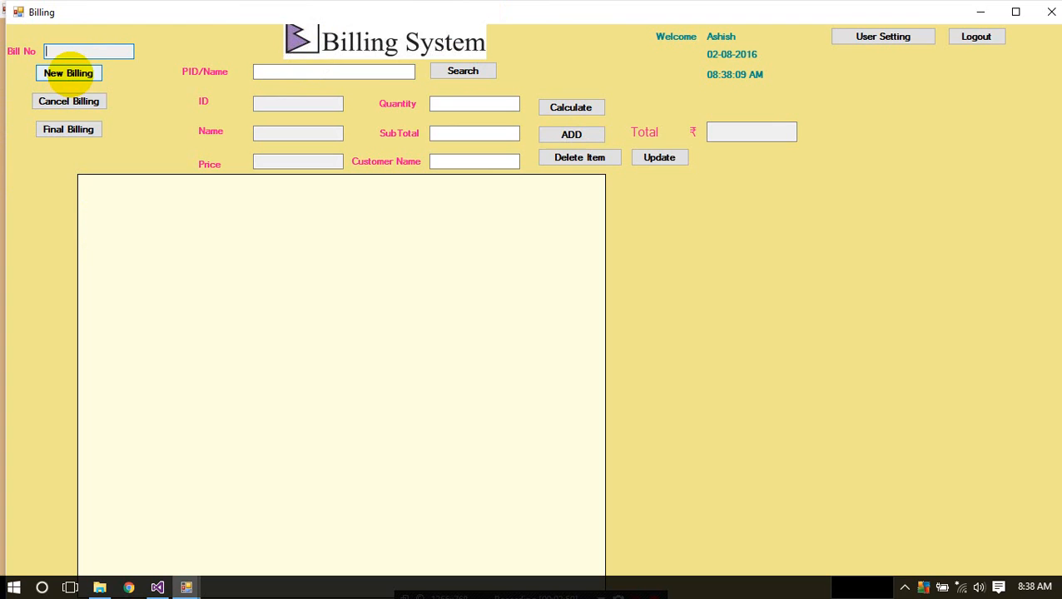
Step: Start a new bill and look up the C++ Book product (172) priced 650
click(69, 73)
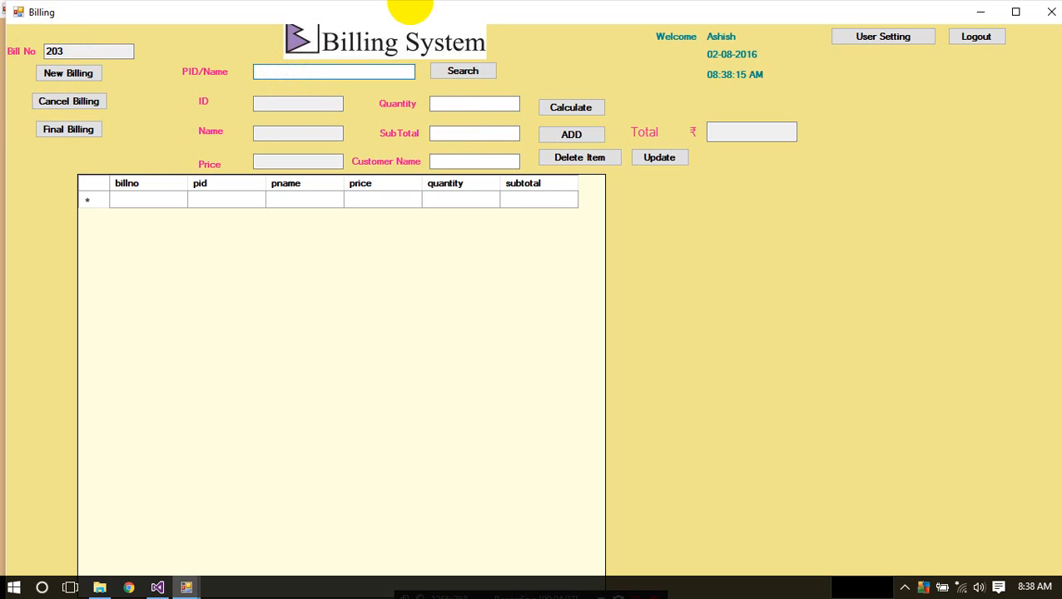
text(C++ Book)
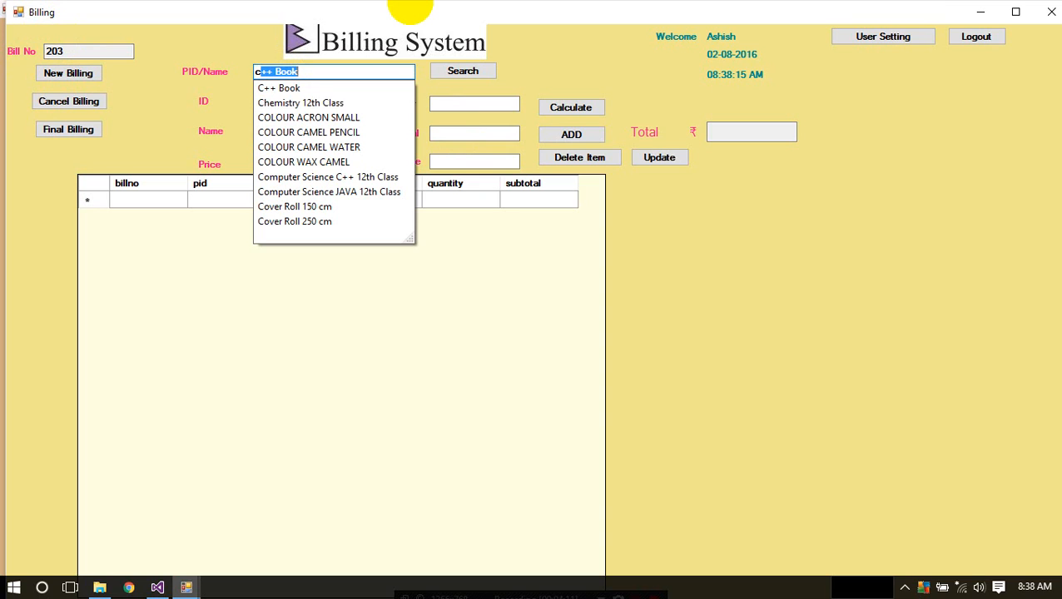
click(279, 87)
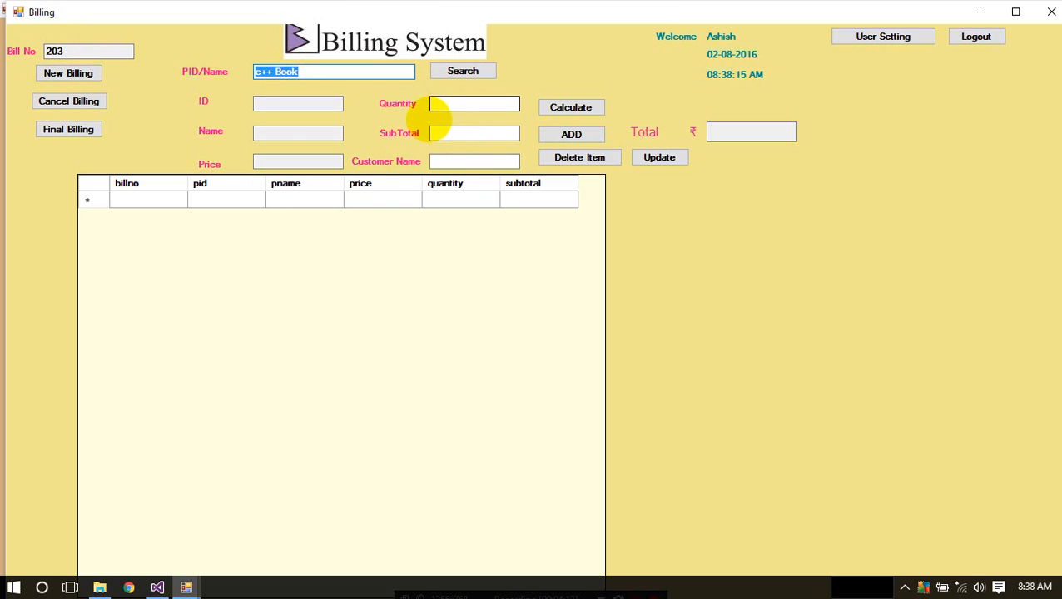
click(463, 69)
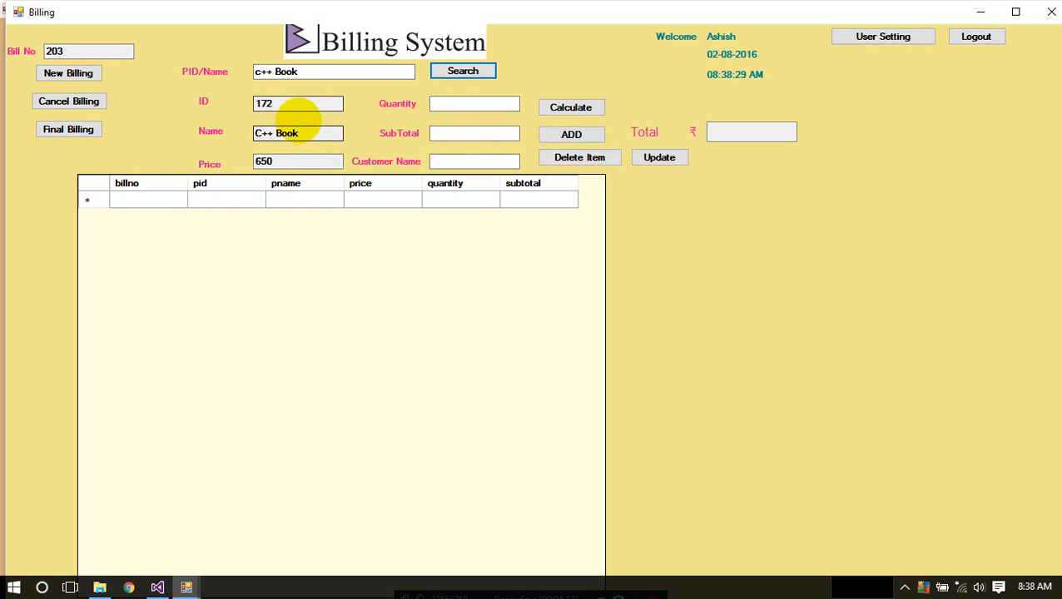
mouse_move(456, 154)
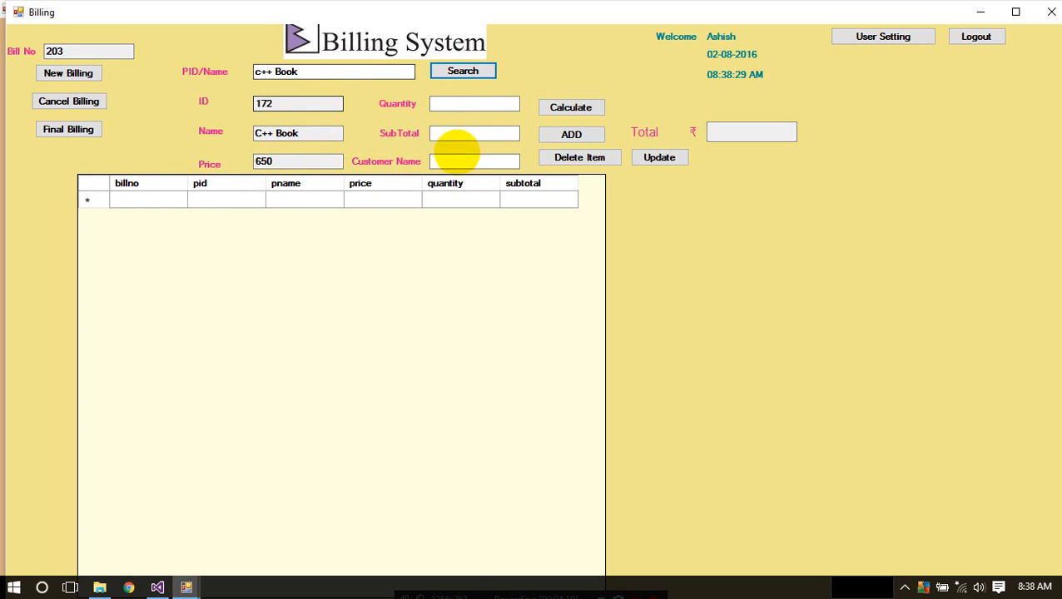
Step: Add six C++ Books to bill 203 for a subtotal of 3900
text(6)
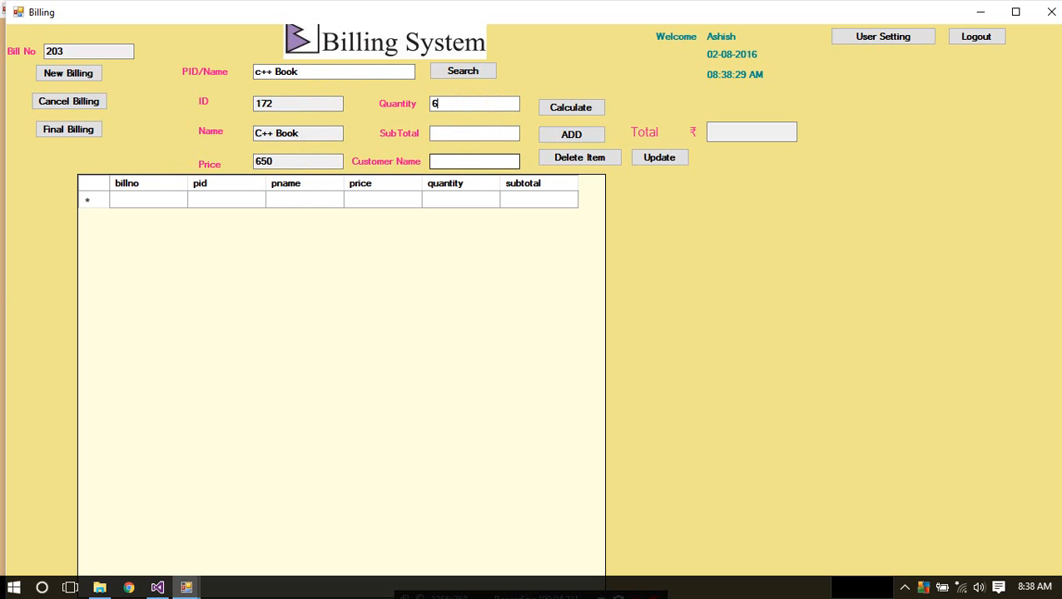
click(571, 107)
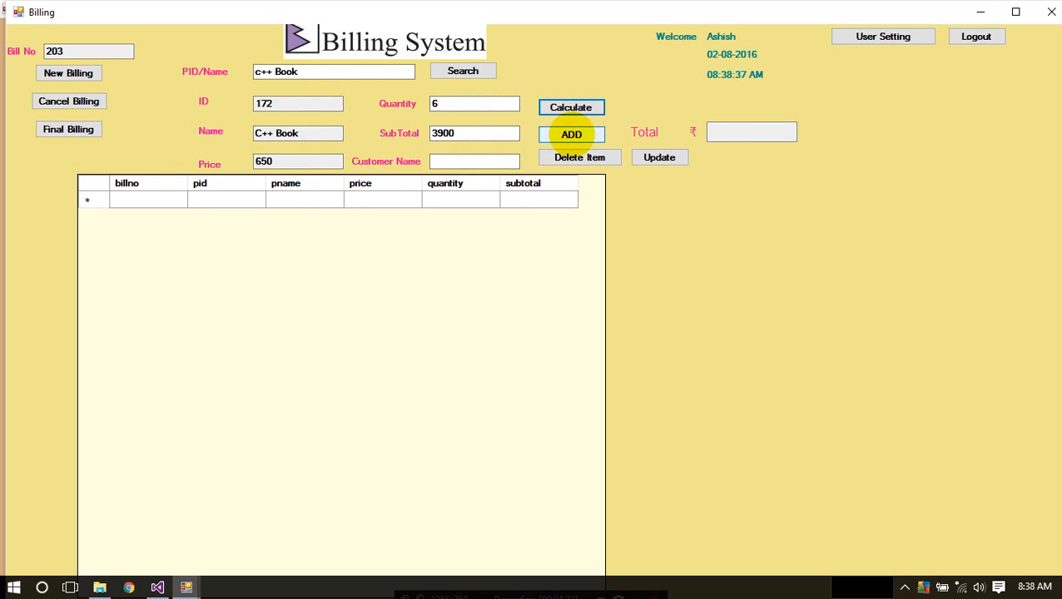
click(571, 134)
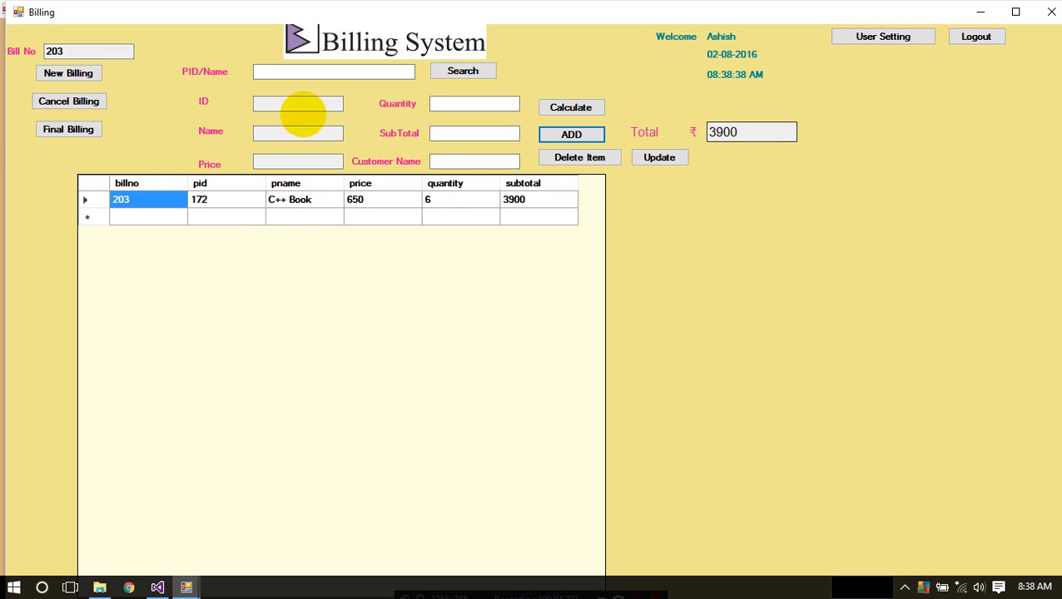
click(333, 71)
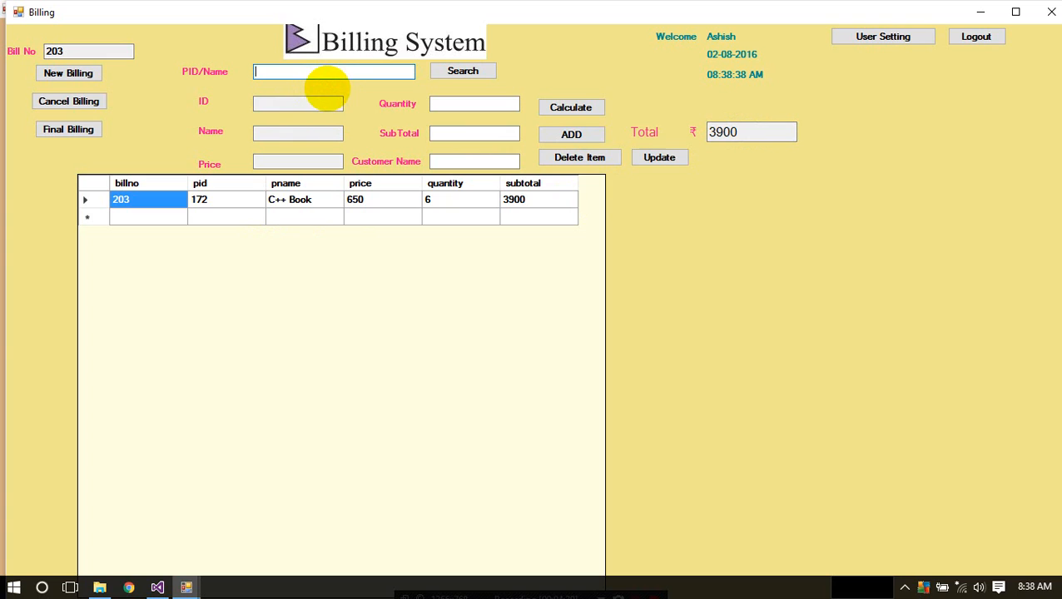
Step: Add six Java Books at 250 for 1500, raising bill 203's total to 5400
click(463, 70)
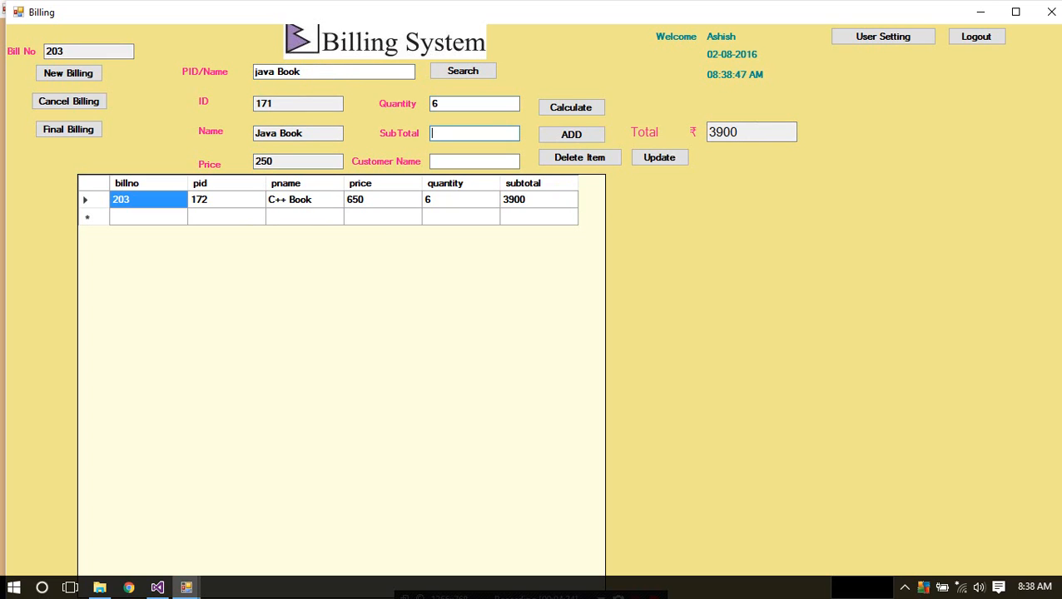
click(571, 134)
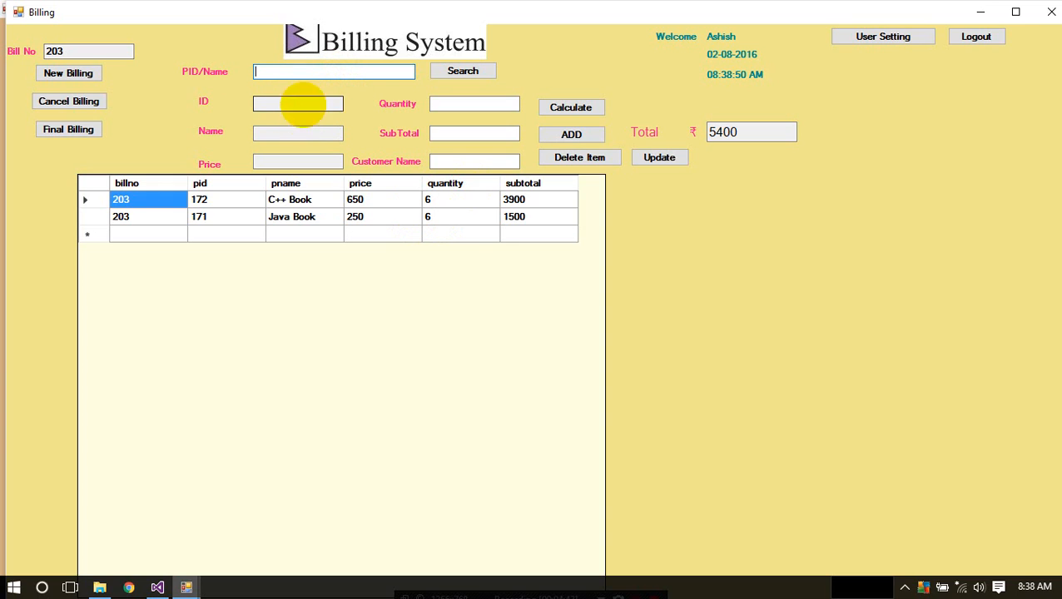
text(c++ Book)
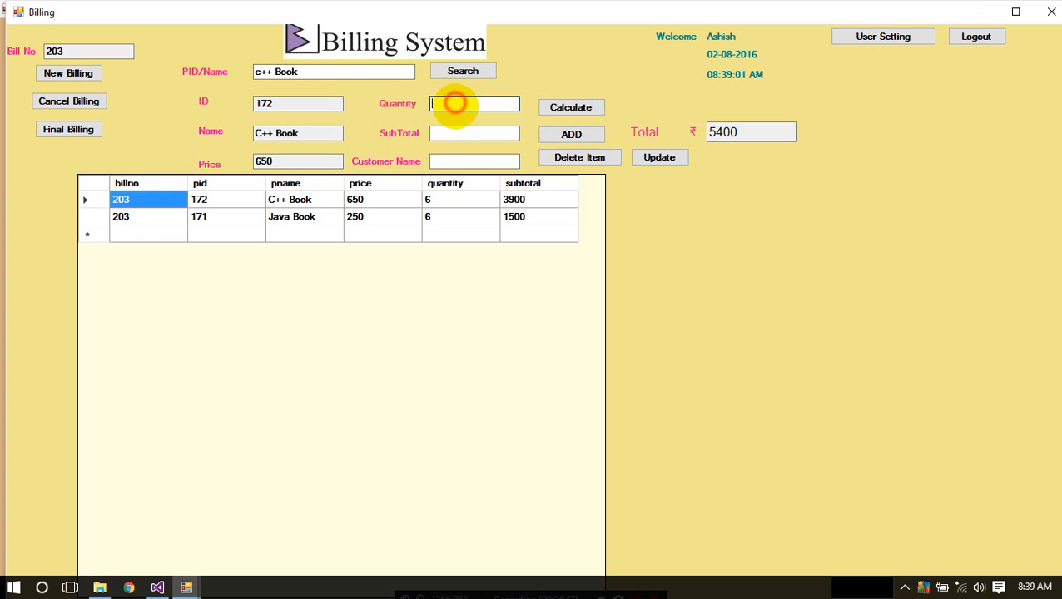
Step: Enter quantity 3 for the C++ Book line and confirm the update message
text(3)
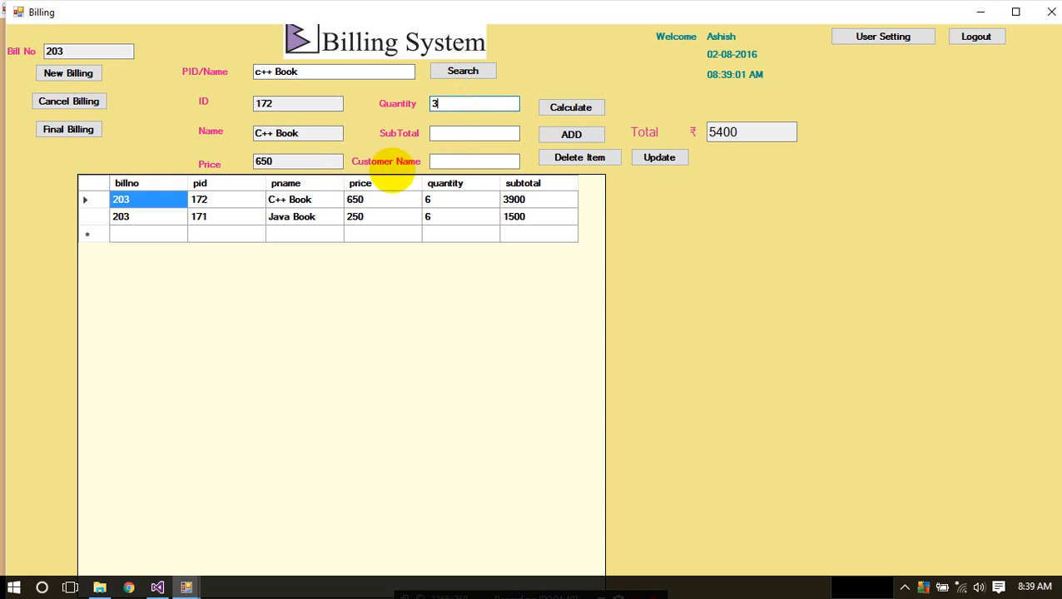
click(659, 158)
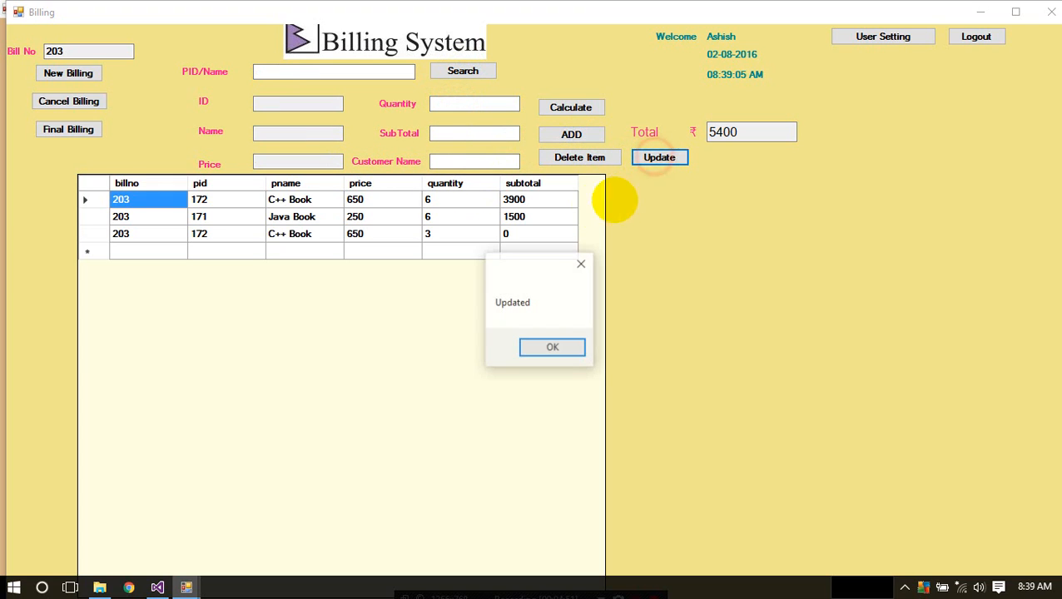
click(552, 347)
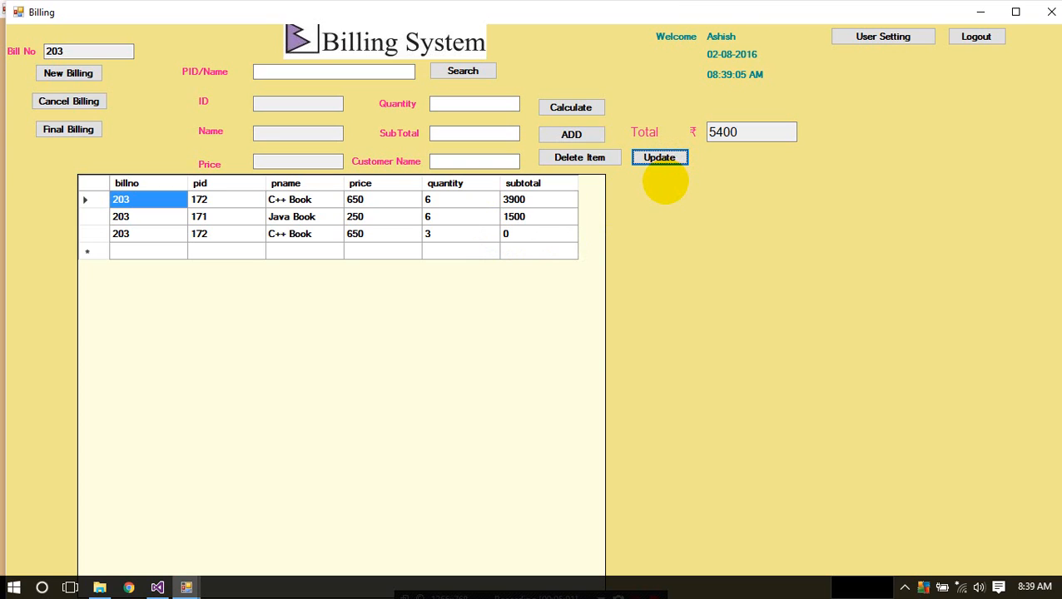
mouse_move(297, 94)
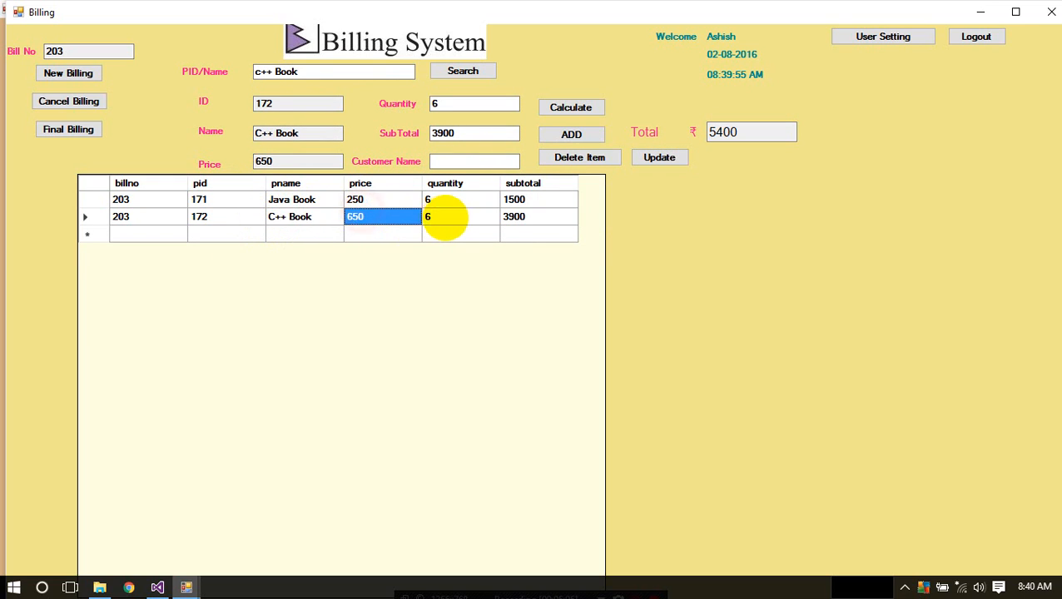
Step: Recalculate the C++ Book line as three copies for 1950, total now 3450
click(461, 216)
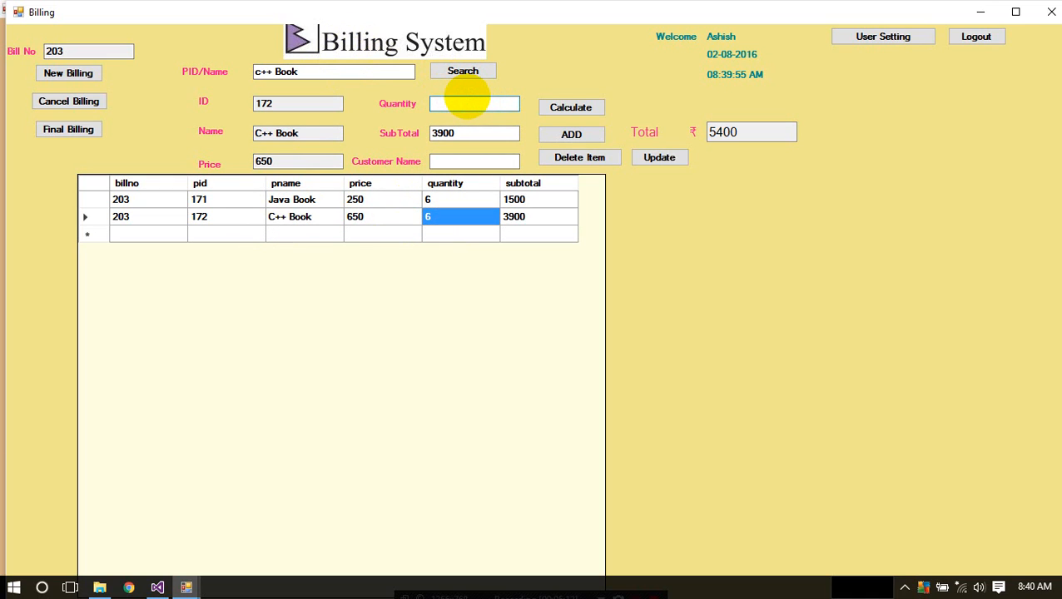
click(570, 107)
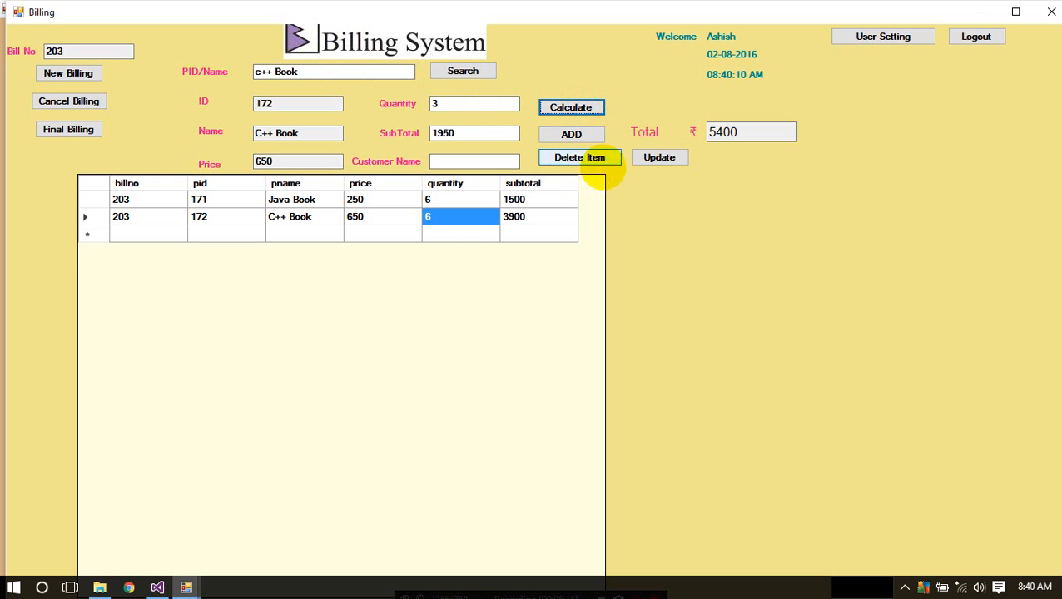
click(659, 158)
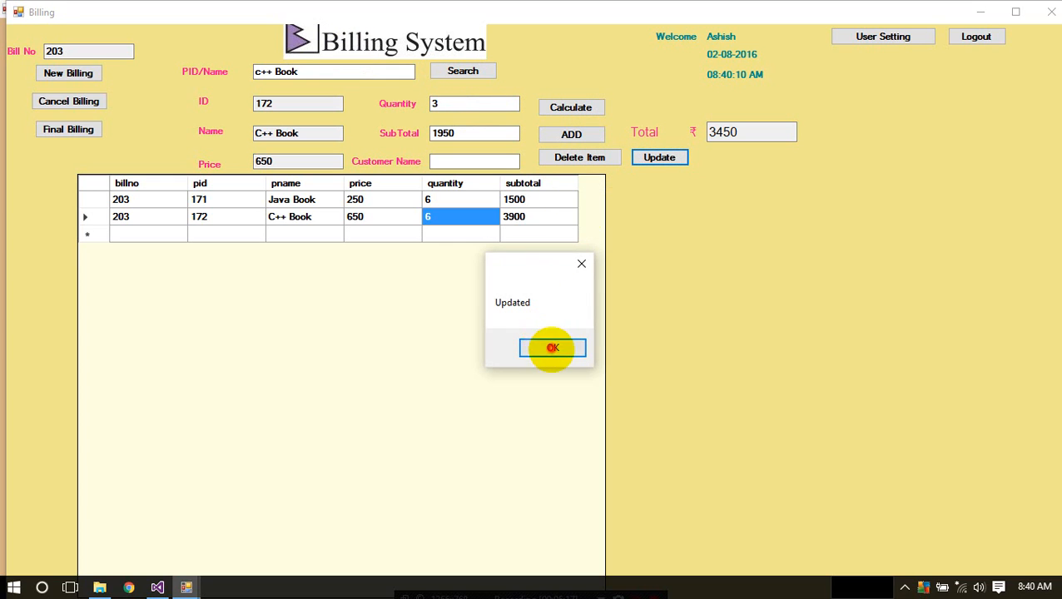
click(552, 347)
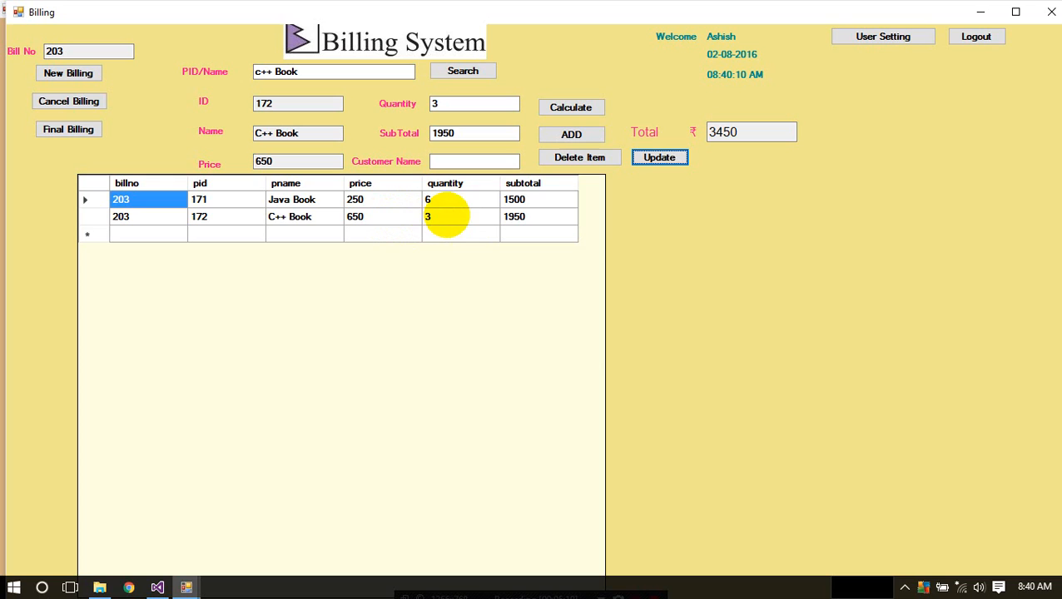
mouse_move(750, 131)
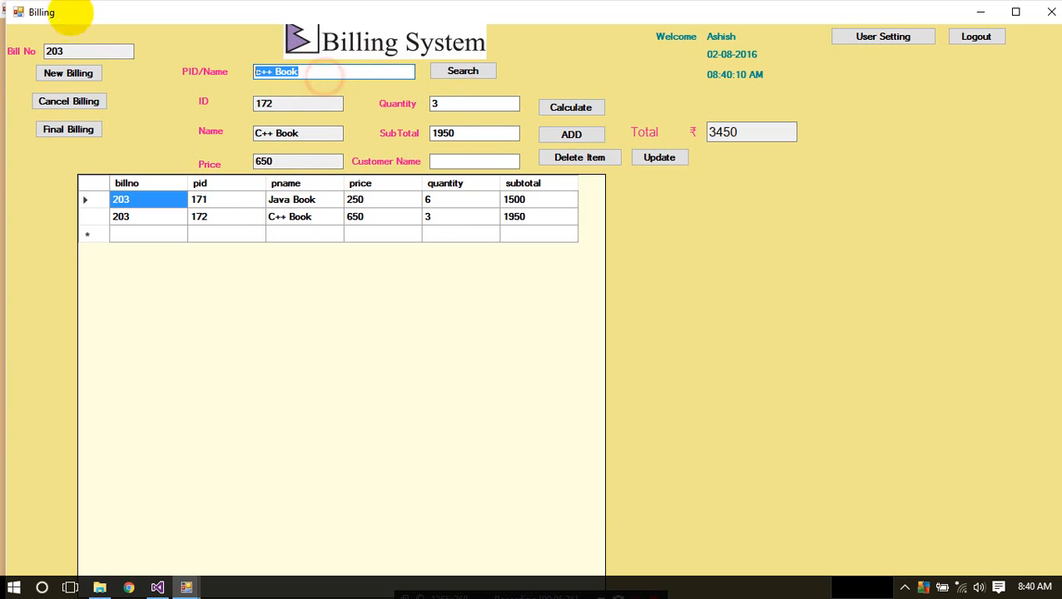
Step: Look up Java Book and delete its line, leaving bill 203 at 1950
text(Java Book)
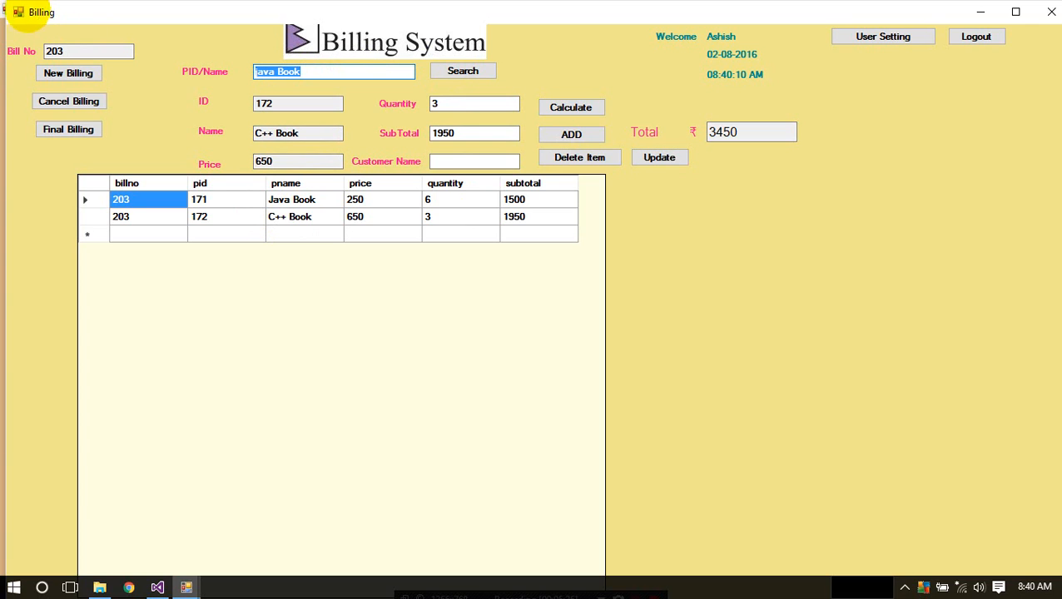
click(462, 70)
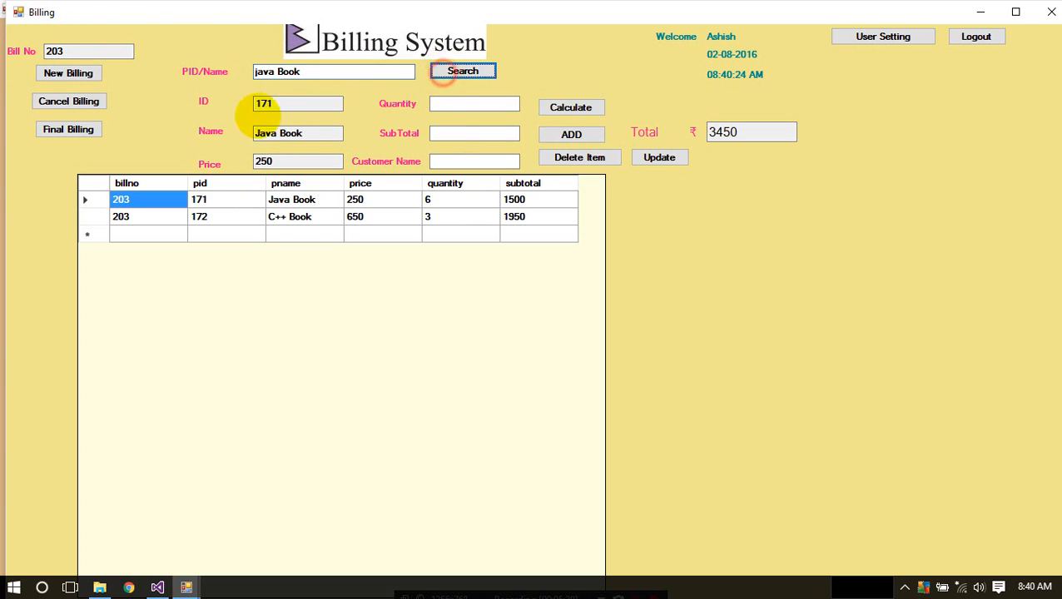
mouse_move(659, 157)
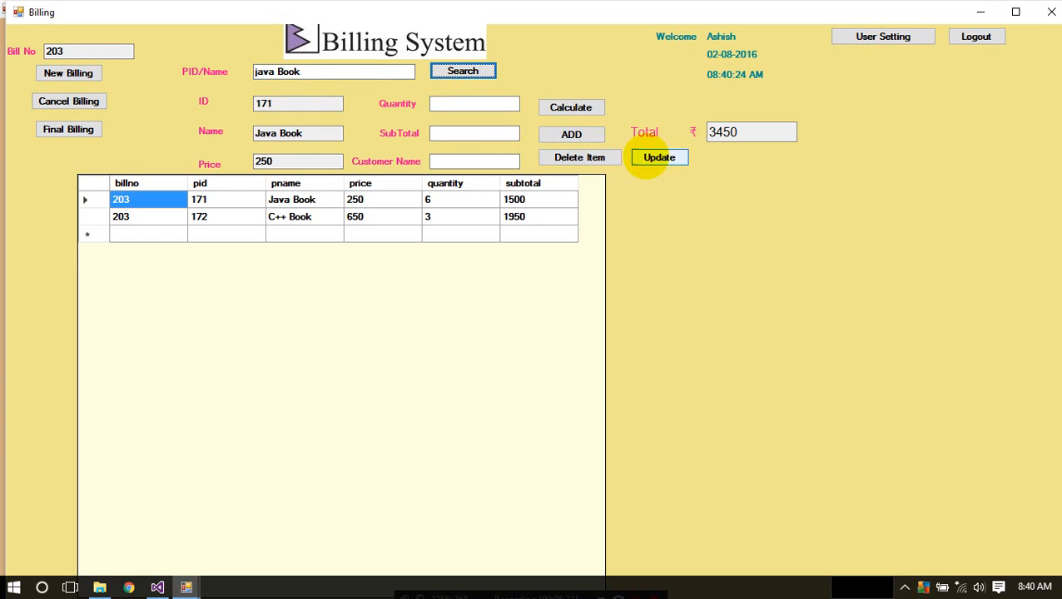
click(579, 157)
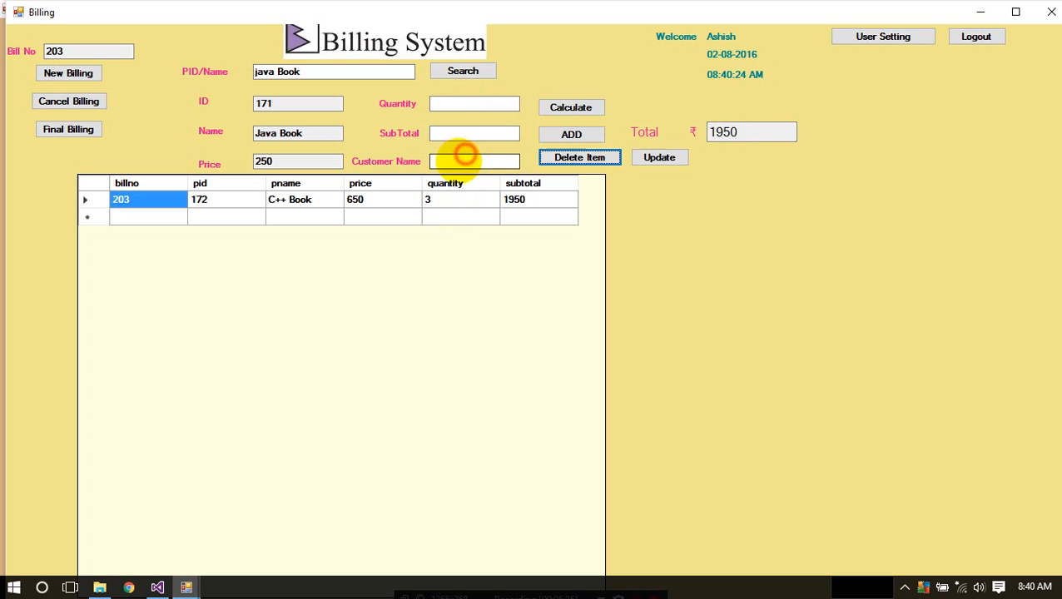
Step: Enter the customer name Rahul on bill 203
click(474, 161)
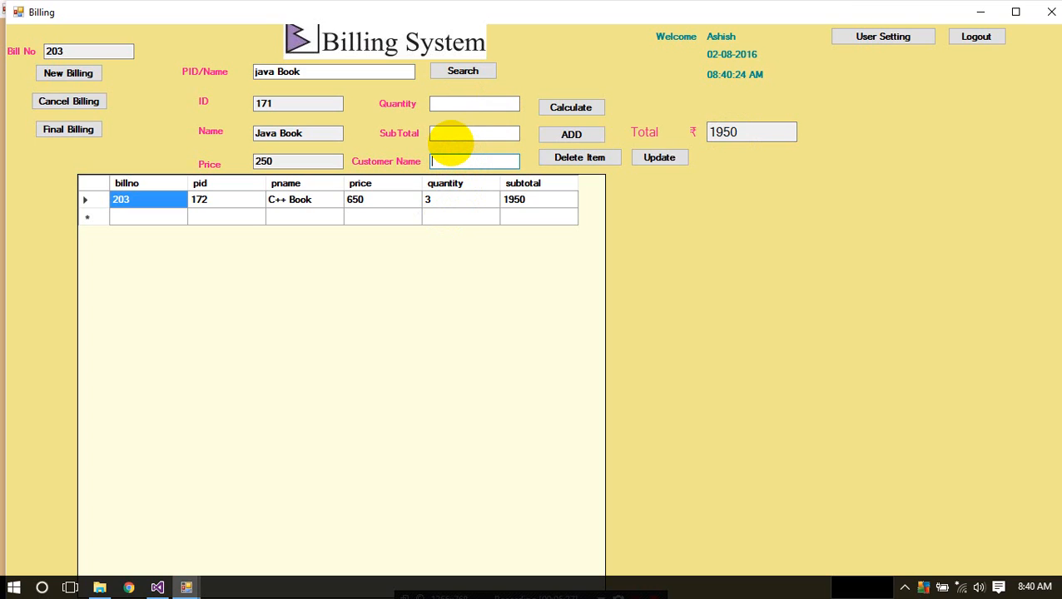
text(Raha)
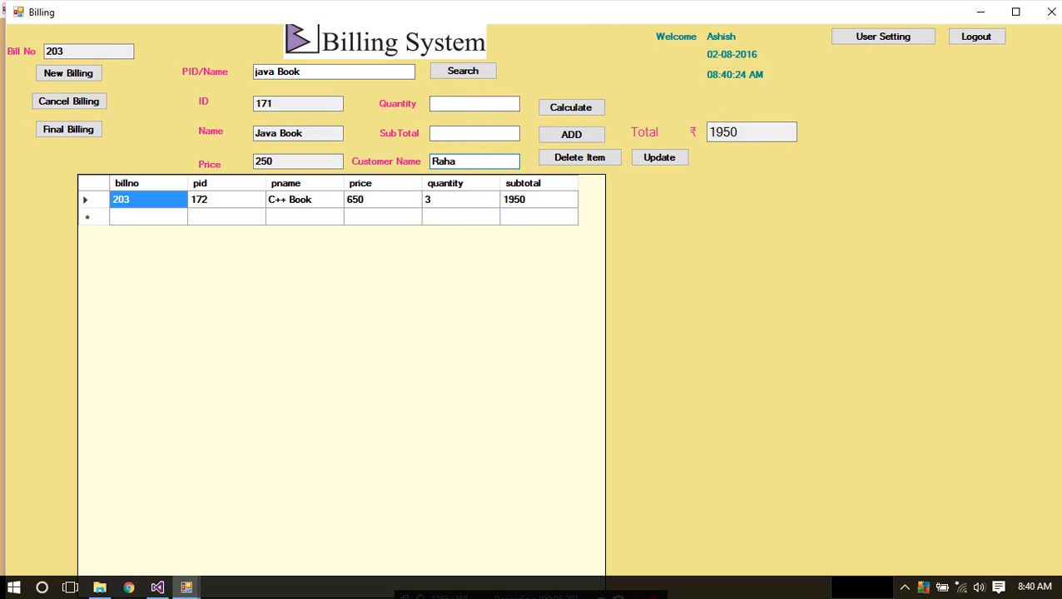
key(Backspace)
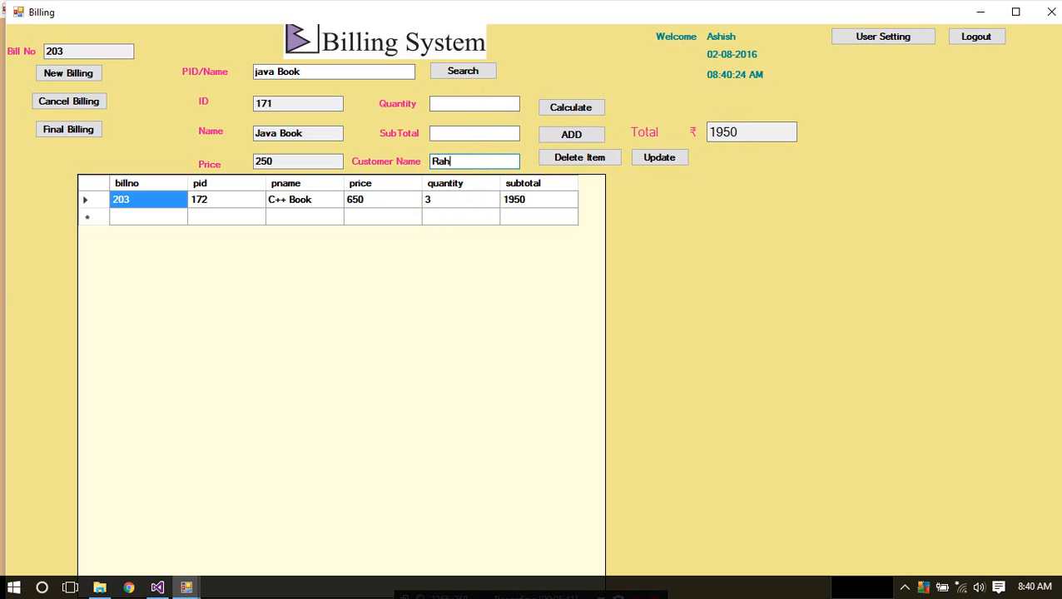
text(ul)
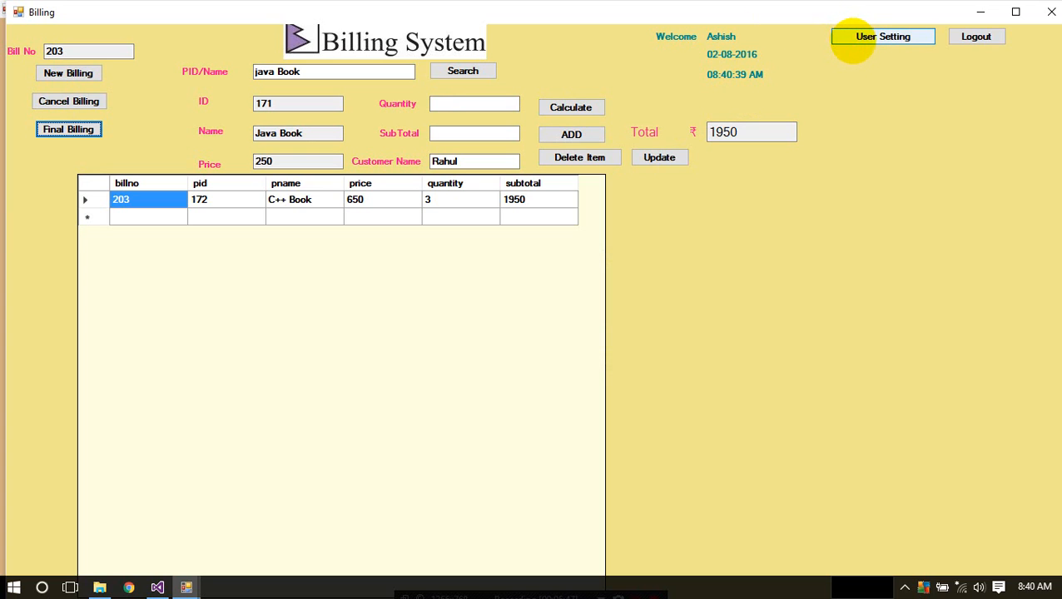
click(881, 36)
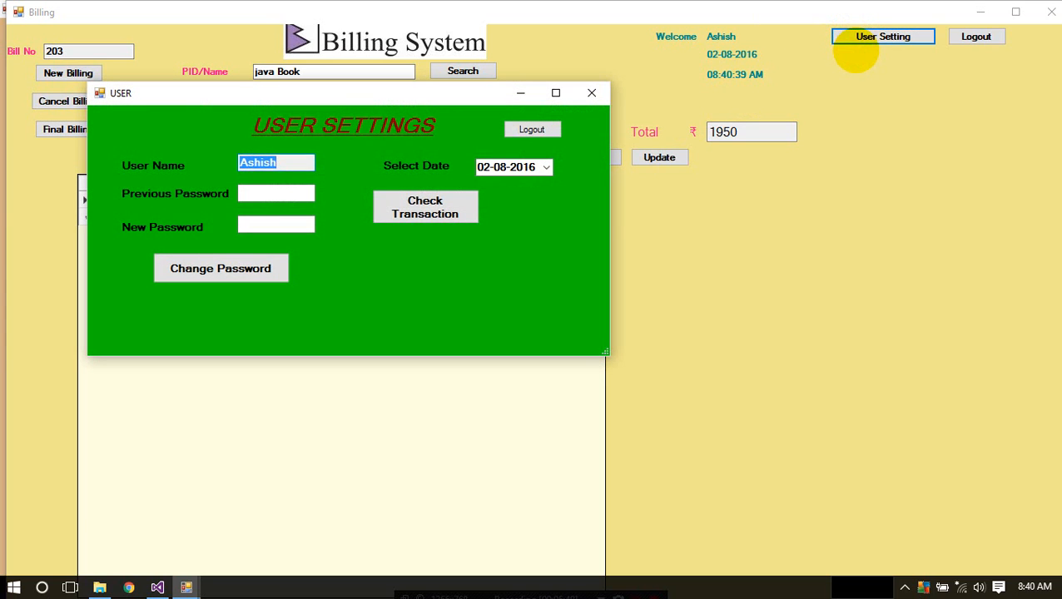
mouse_move(798, 56)
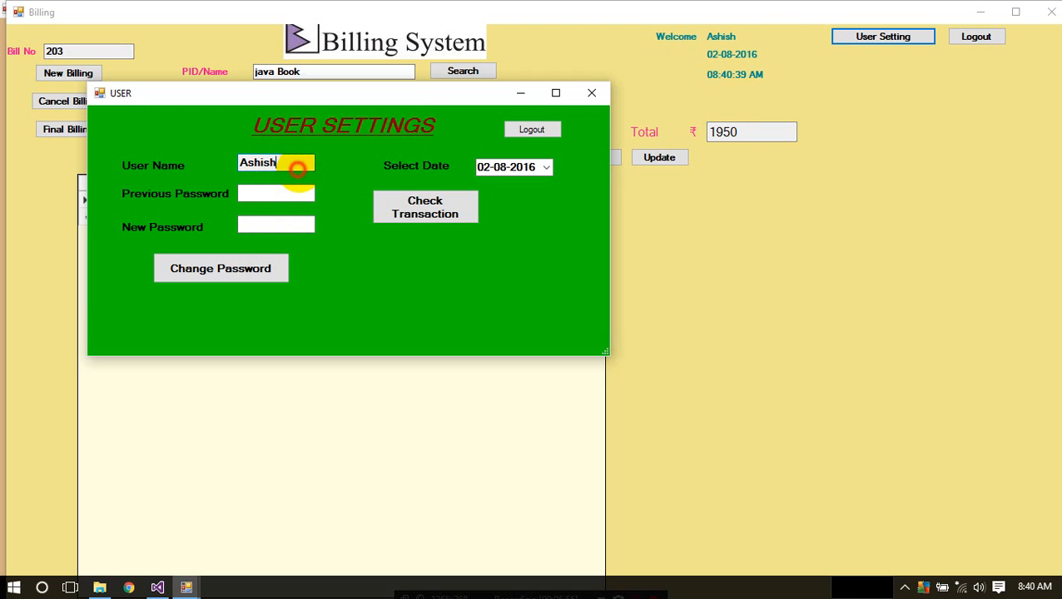
triple_click(274, 162)
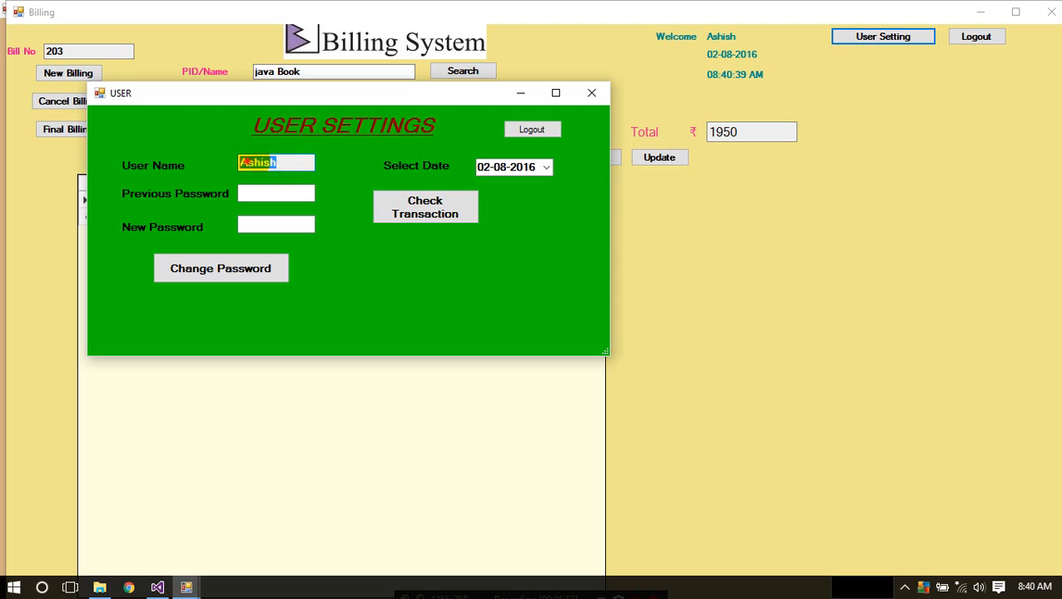
click(275, 193)
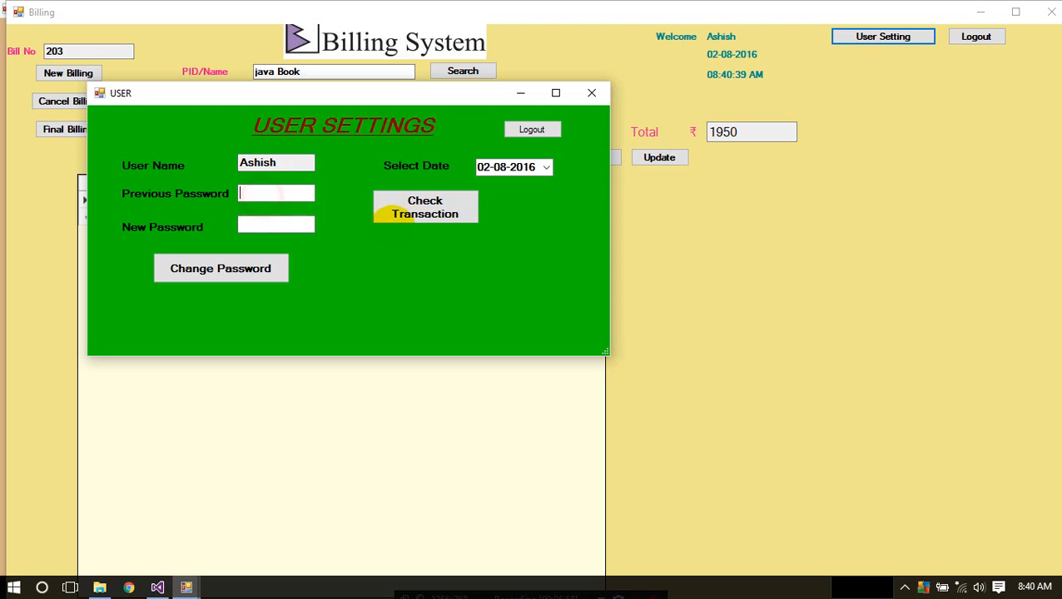
mouse_move(276, 193)
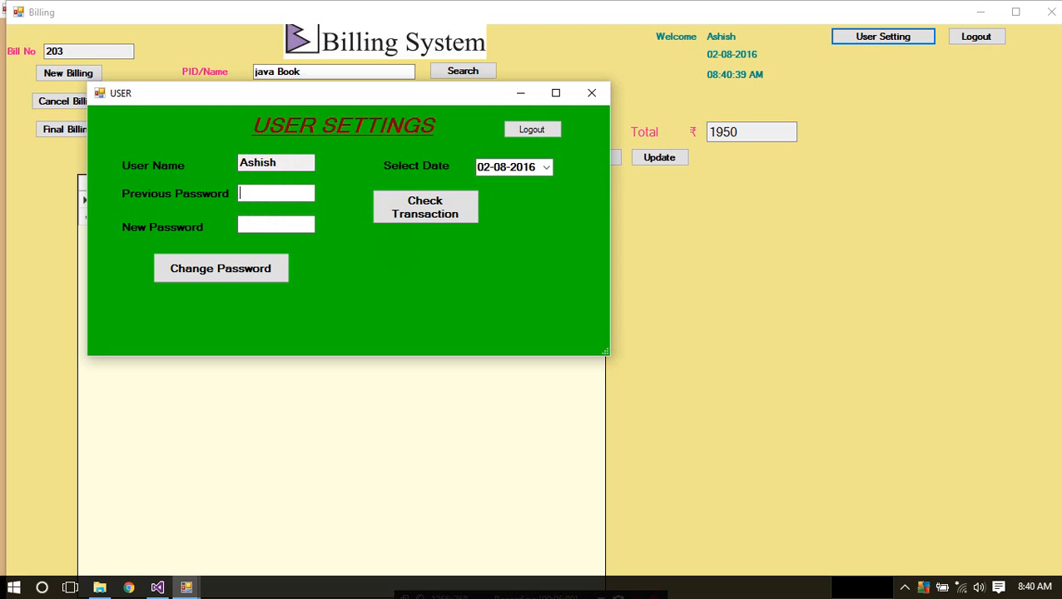
text(asd)
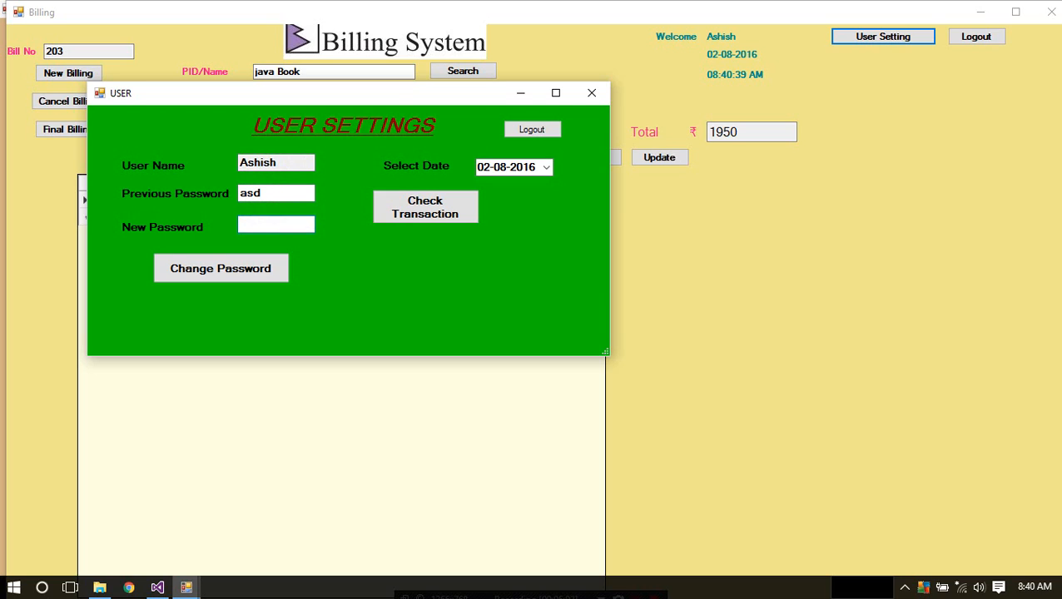
text(123)
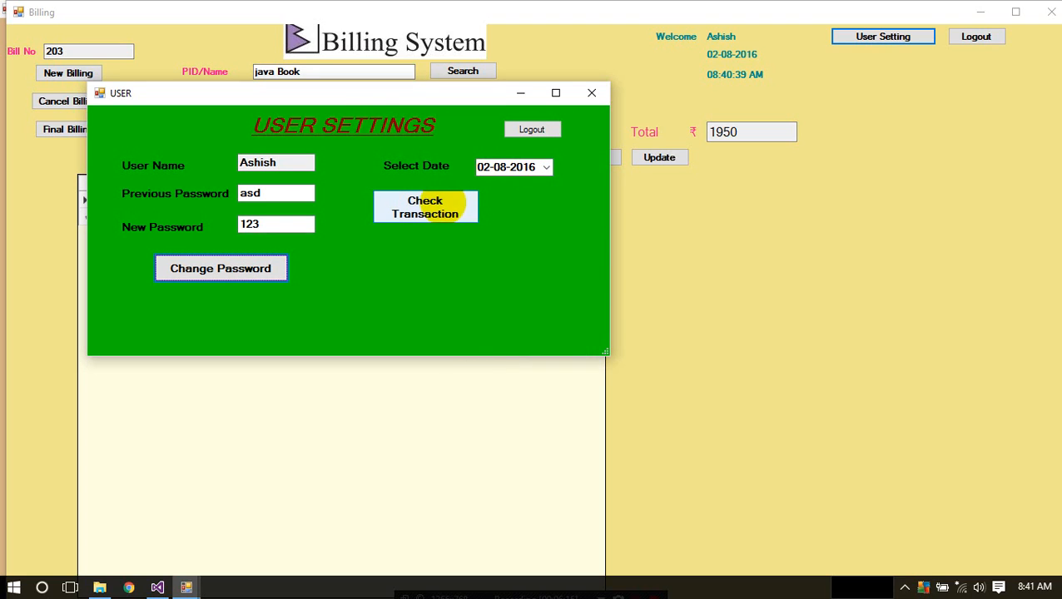
Step: Check the transaction total for 02-08-2016, showing 1950
click(425, 206)
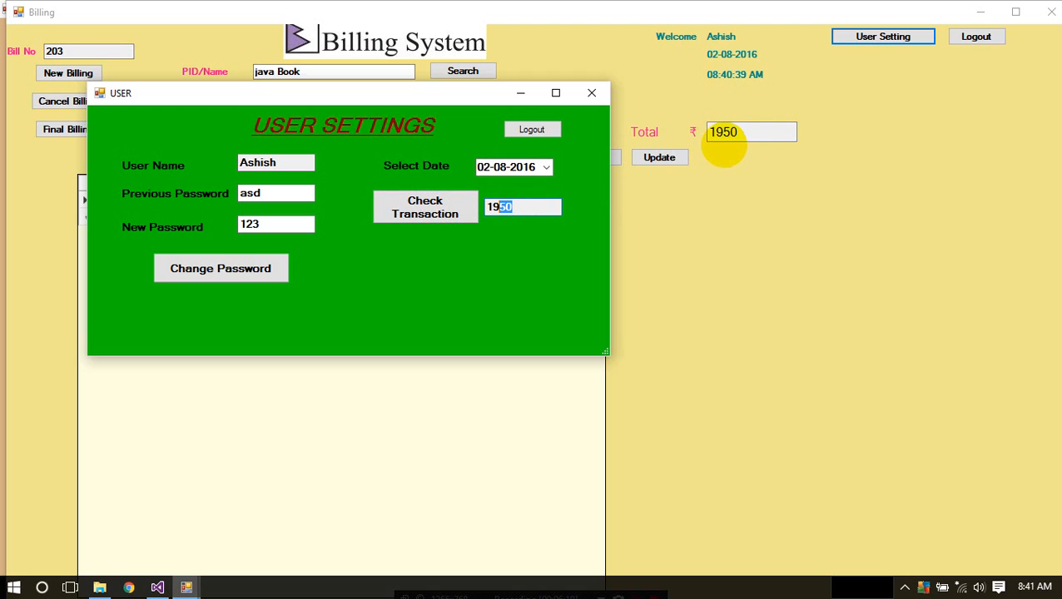
mouse_move(426, 206)
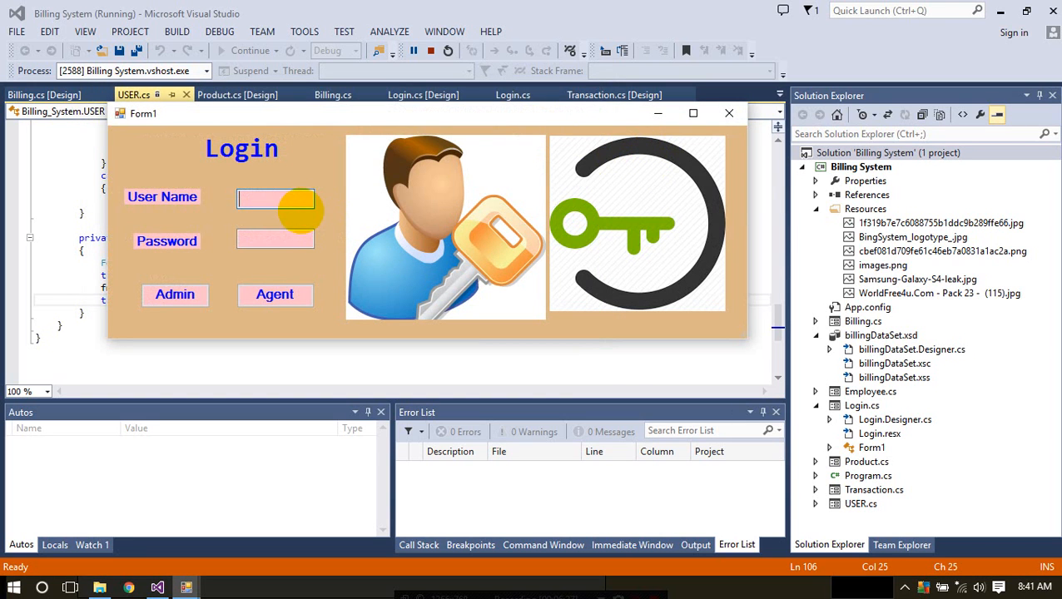
Step: Log in as administrator and acknowledge the success message, opening the Employee form
text(a)
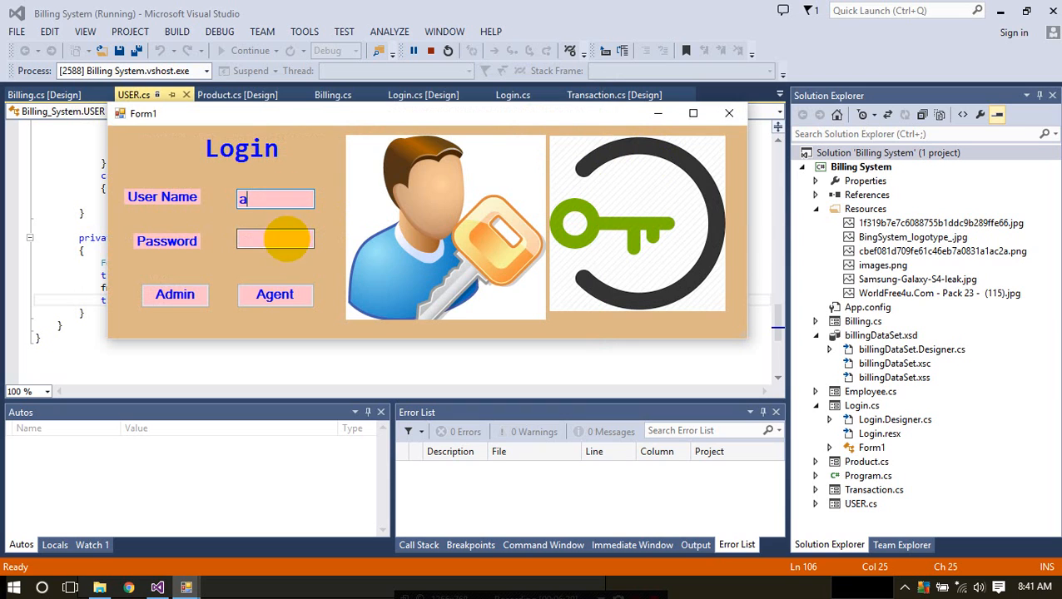
click(175, 295)
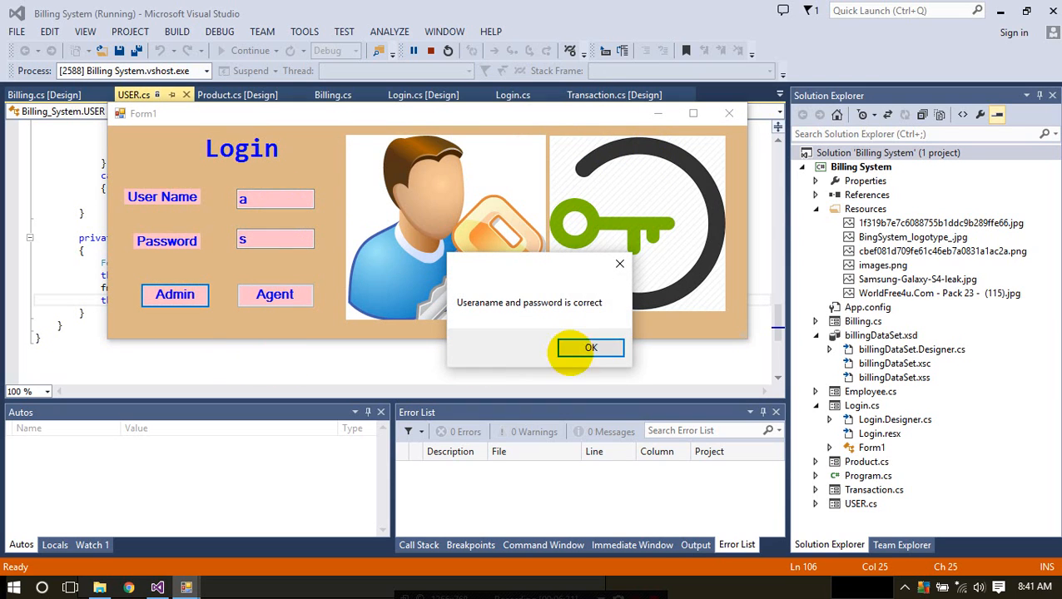
click(591, 347)
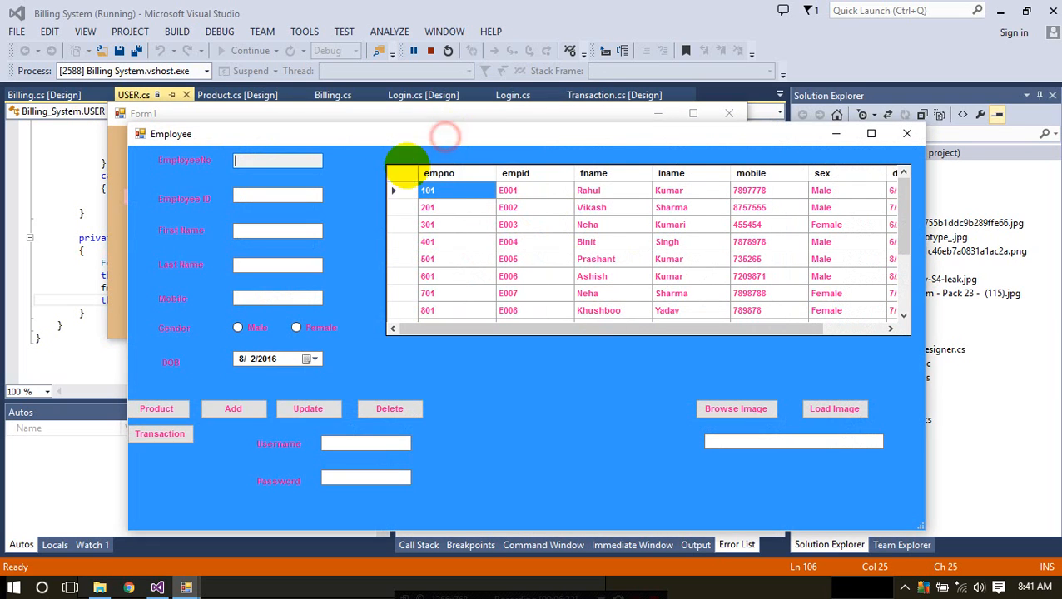
Step: Maximize the Employee window and list the agent's transactions
click(870, 133)
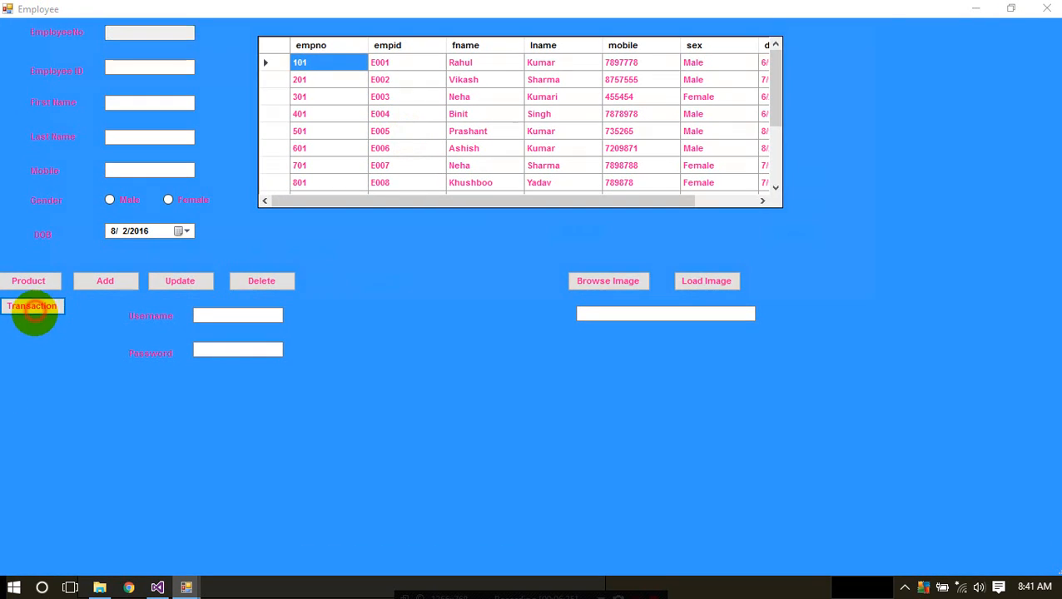
click(32, 306)
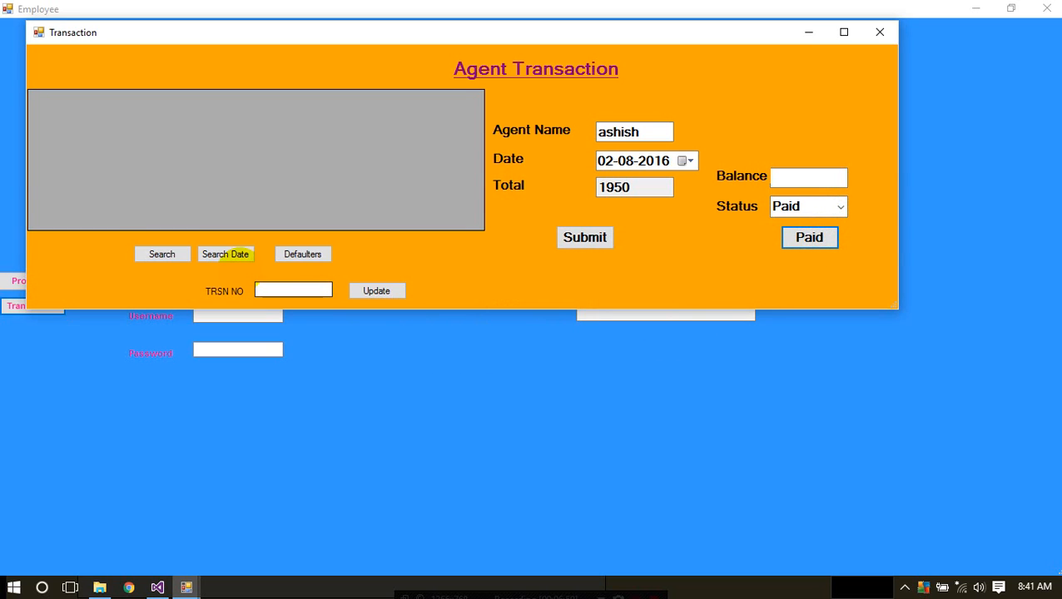
click(162, 253)
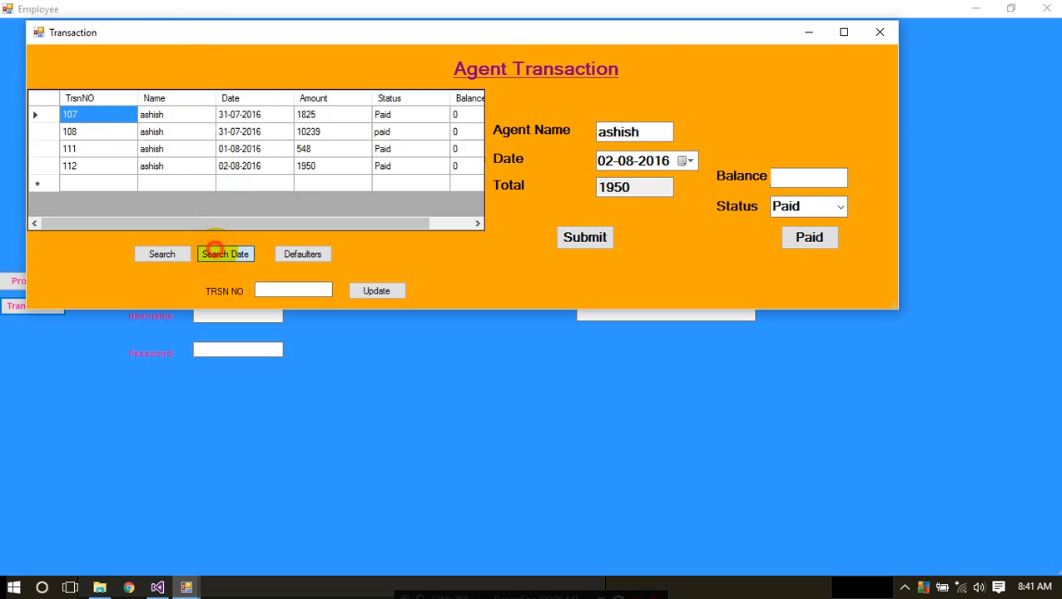
Step: Filter transactions to 02-08-2016 showing bill 112 for 1950, sort by amount, and return to Employee
click(224, 254)
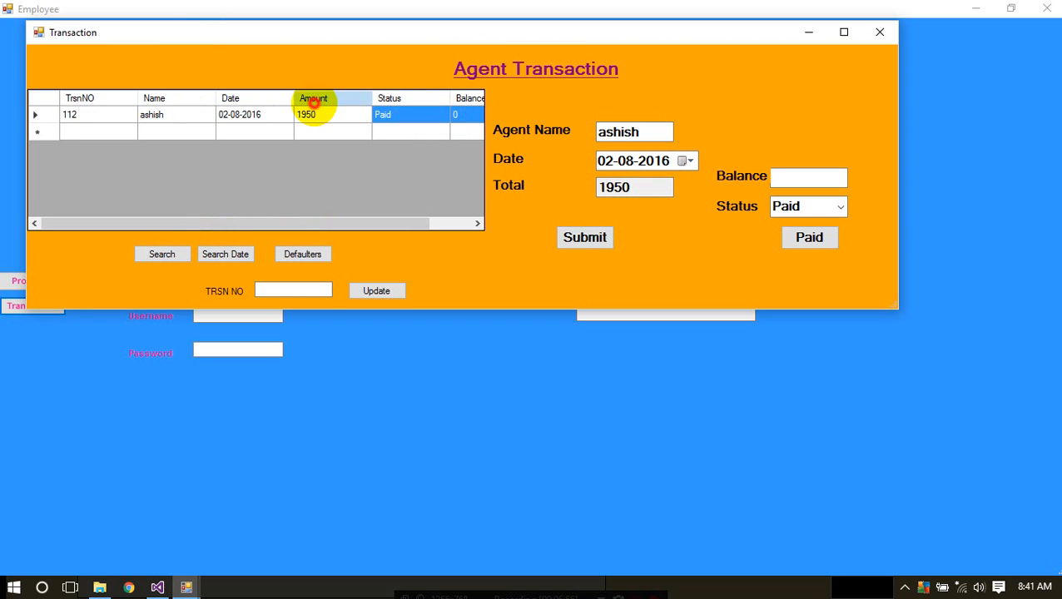
click(314, 98)
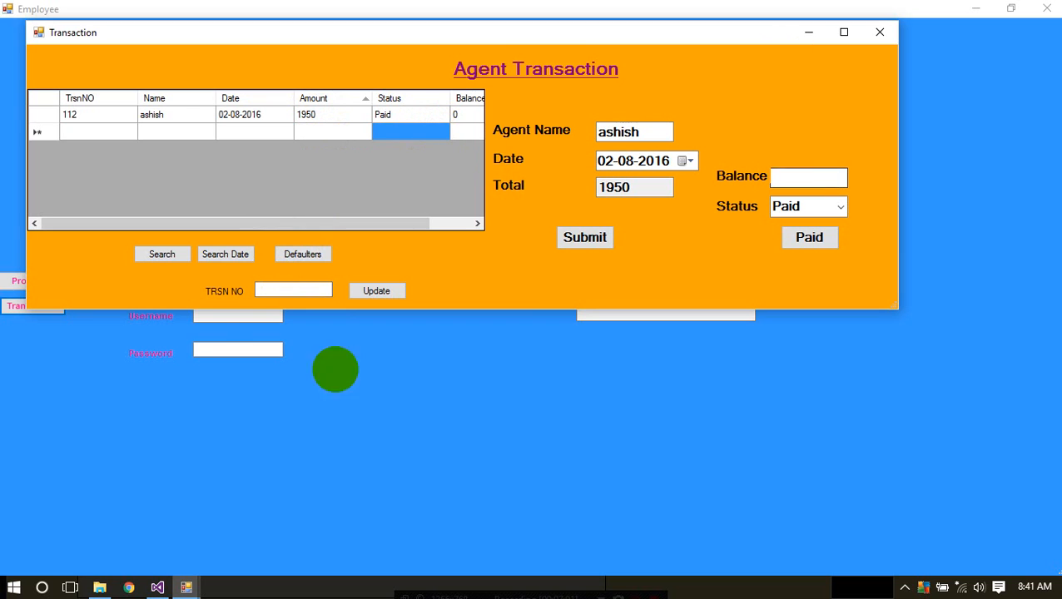
click(293, 291)
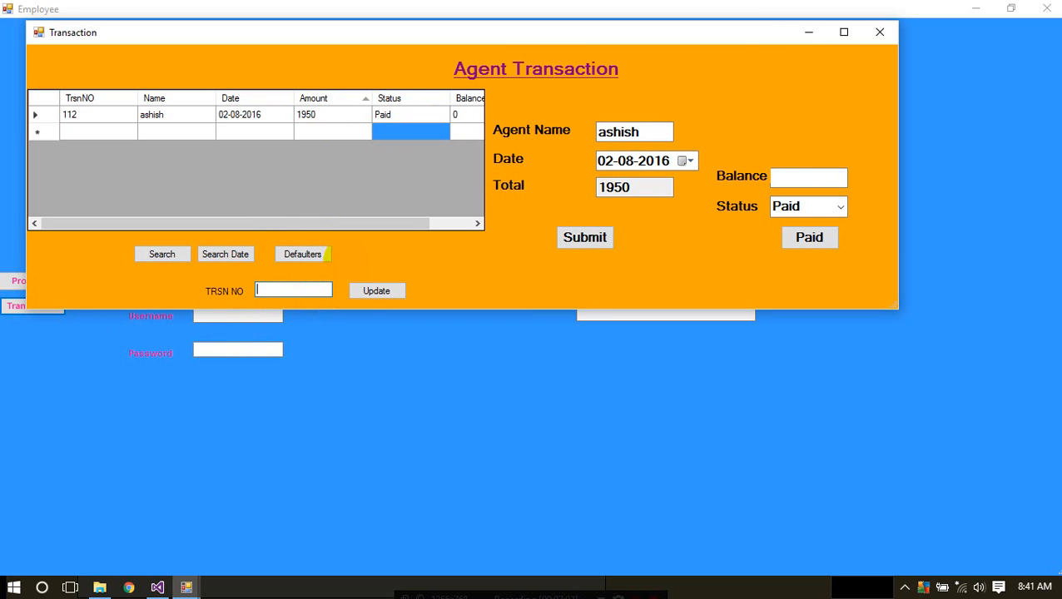
click(879, 31)
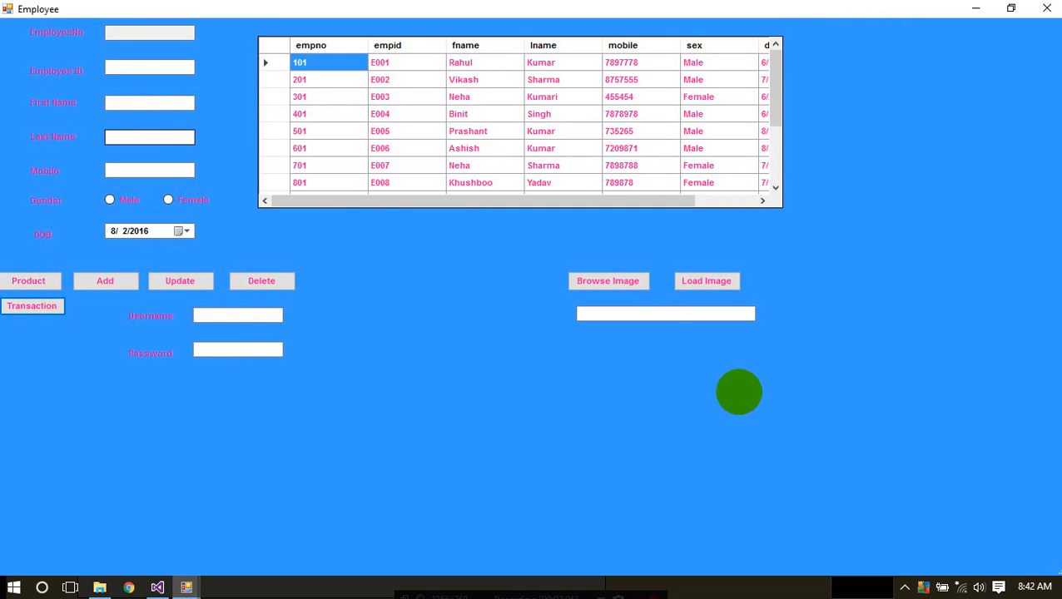